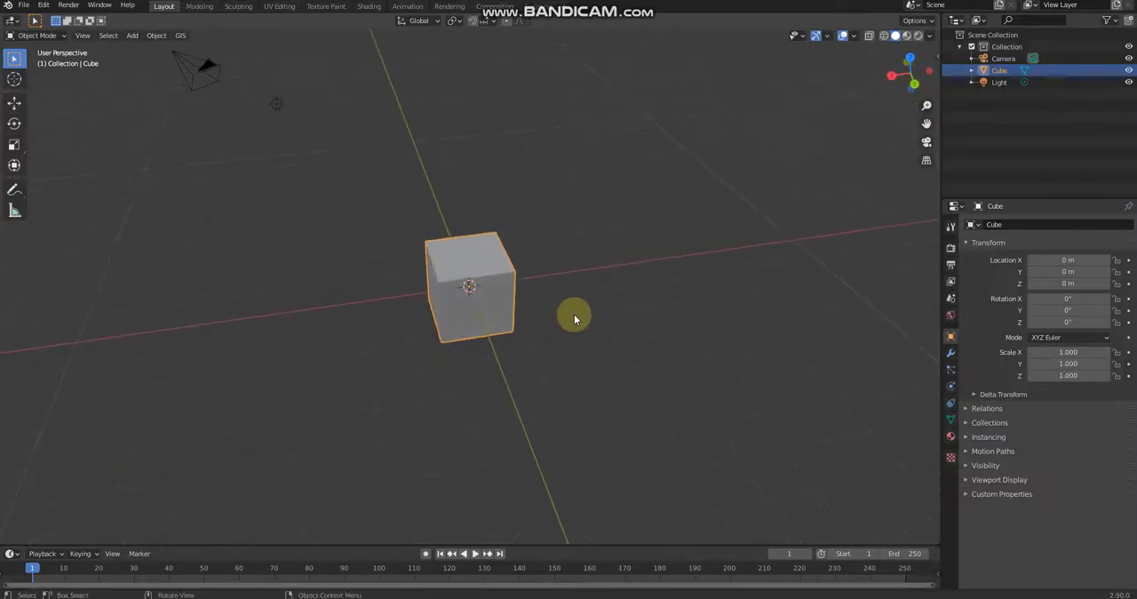
Step: Orbit the view around the empty scene after removing the default cube
drag(575, 317, 606, 309)
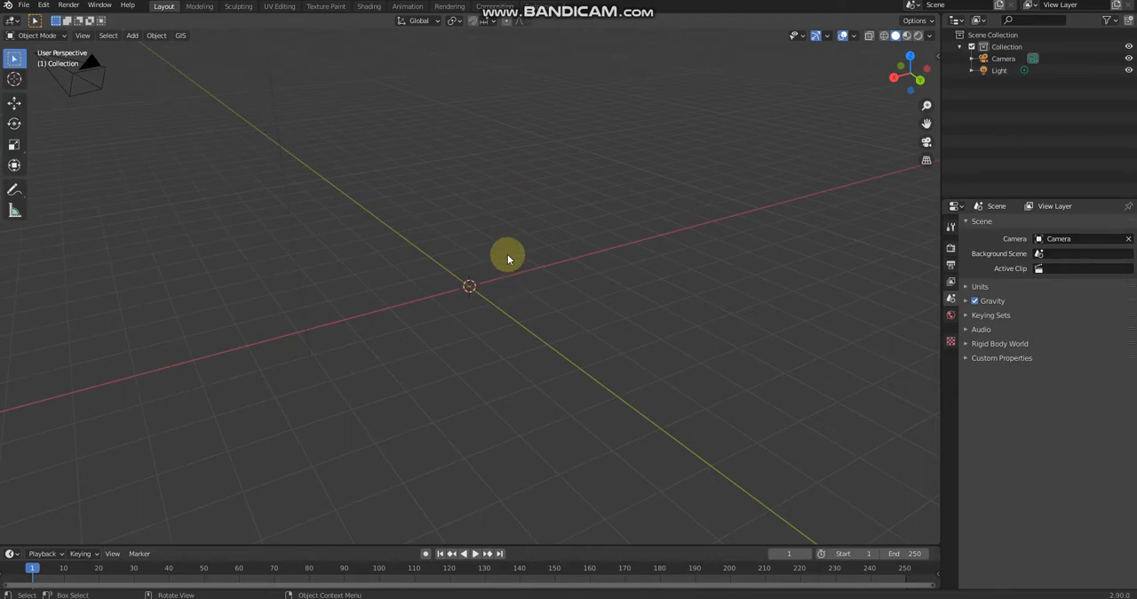
Step: Add a Circle mesh and set its Fill Type to N-Gon
click(132, 36)
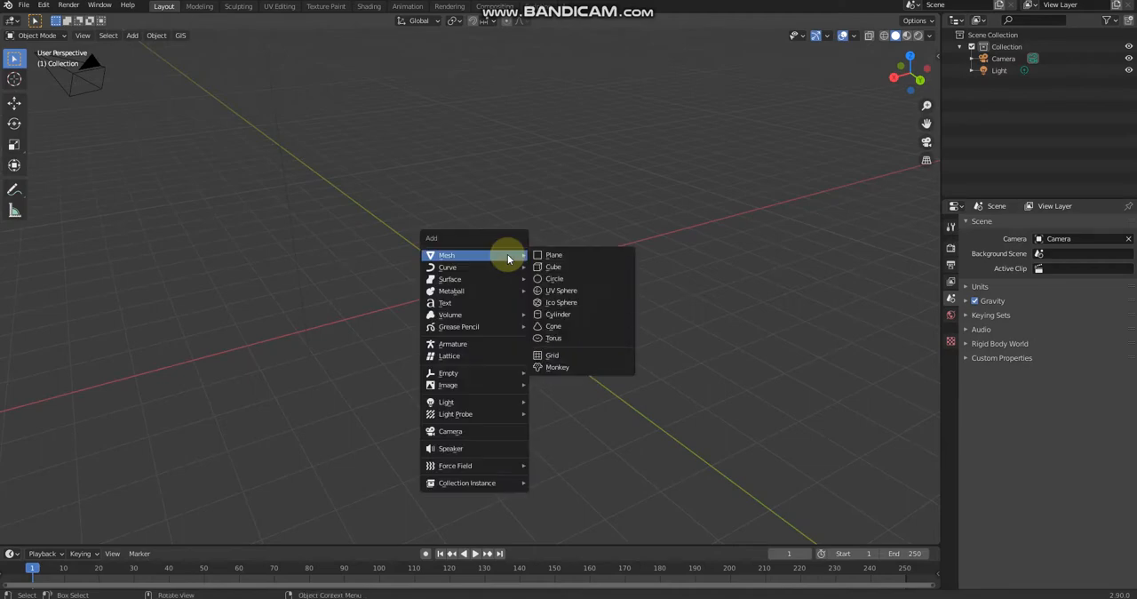
mouse_move(554, 277)
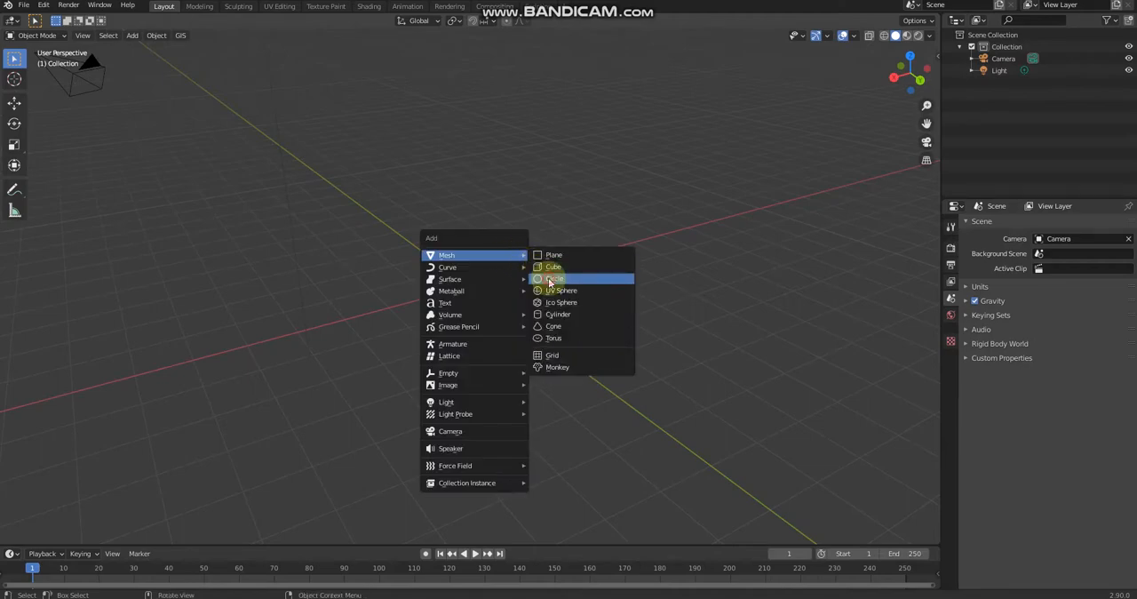
click(551, 277)
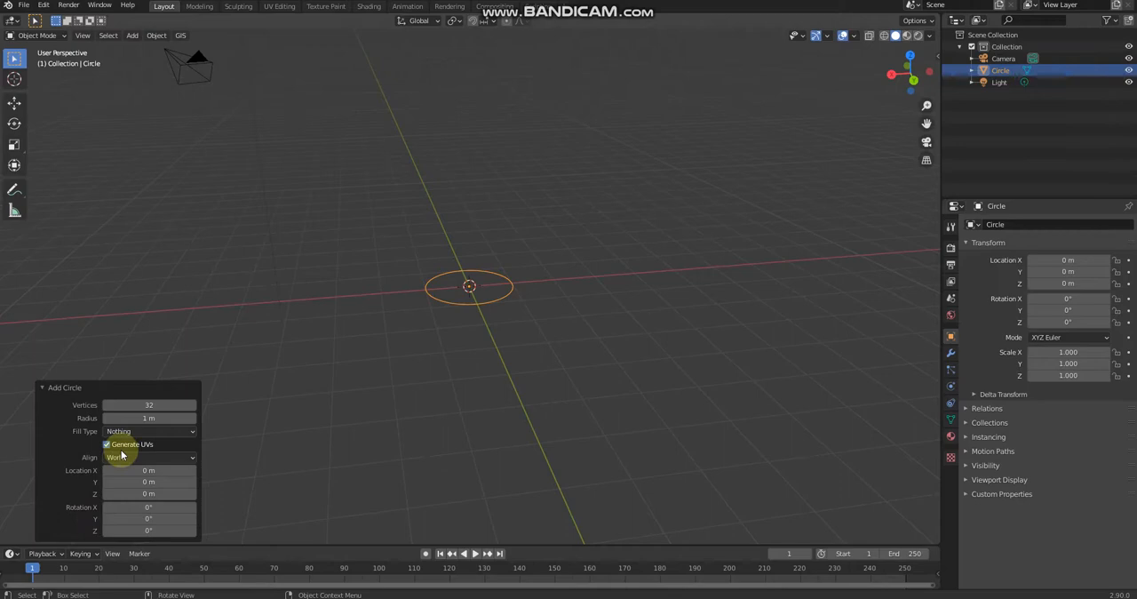
mouse_move(132, 435)
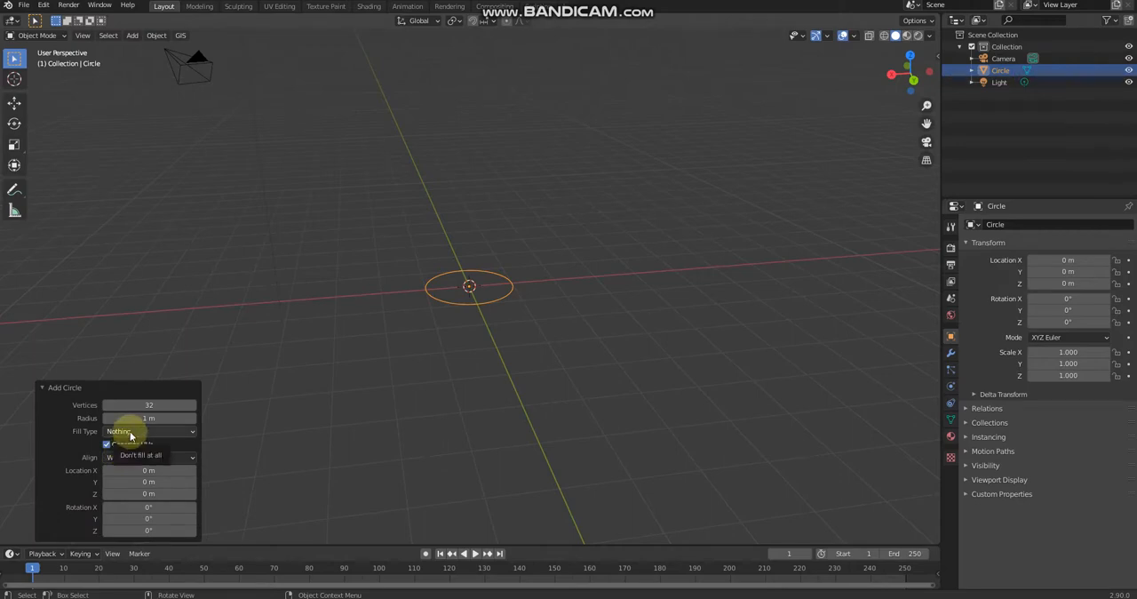
click(149, 430)
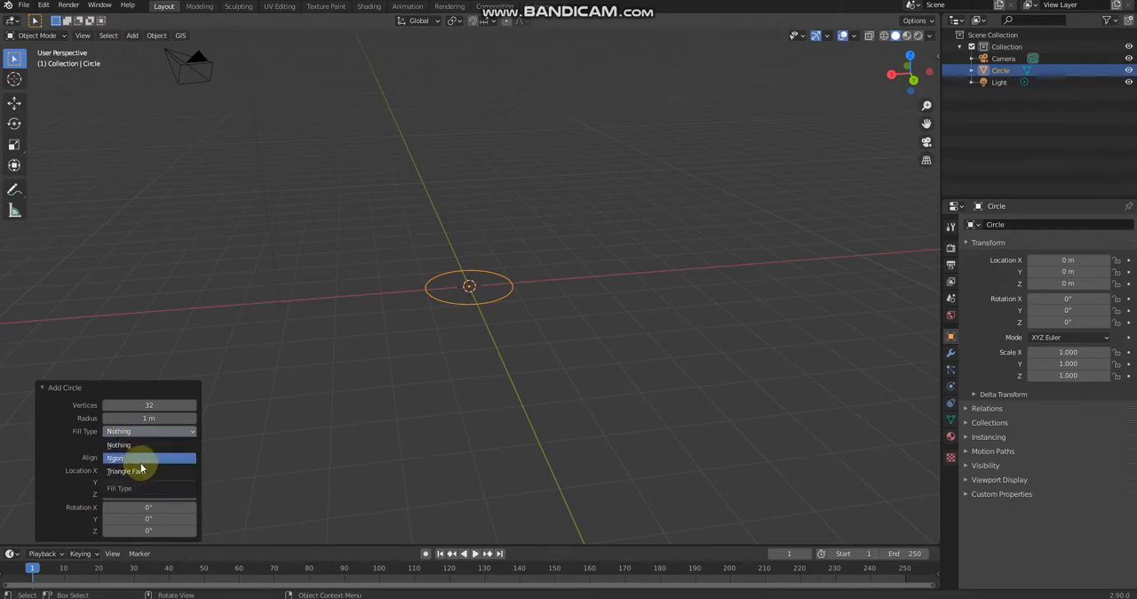
click(116, 459)
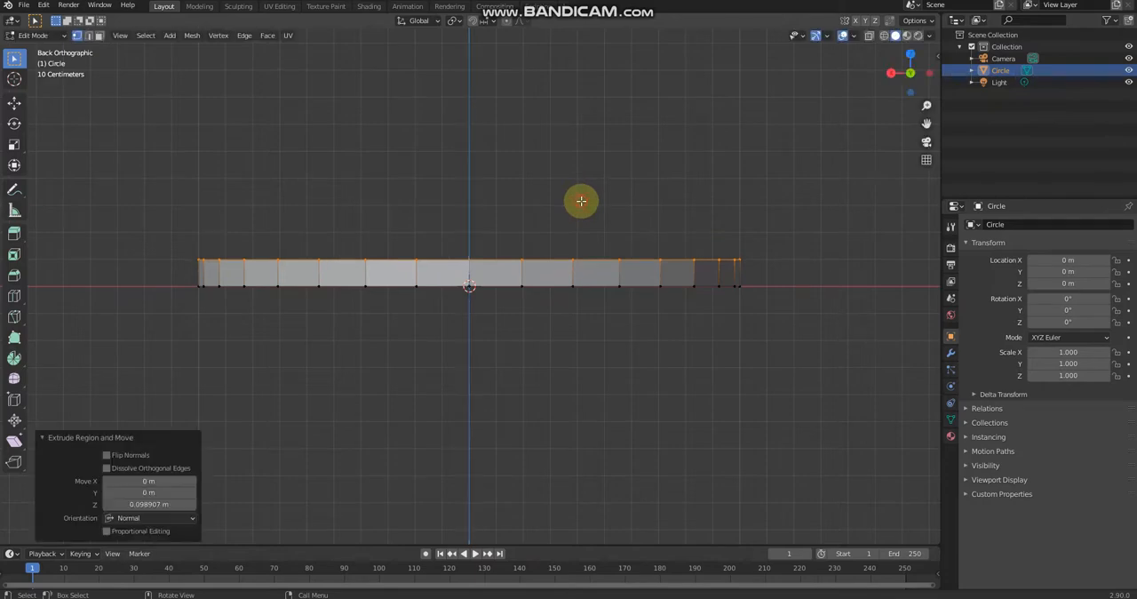
mouse_move(568, 234)
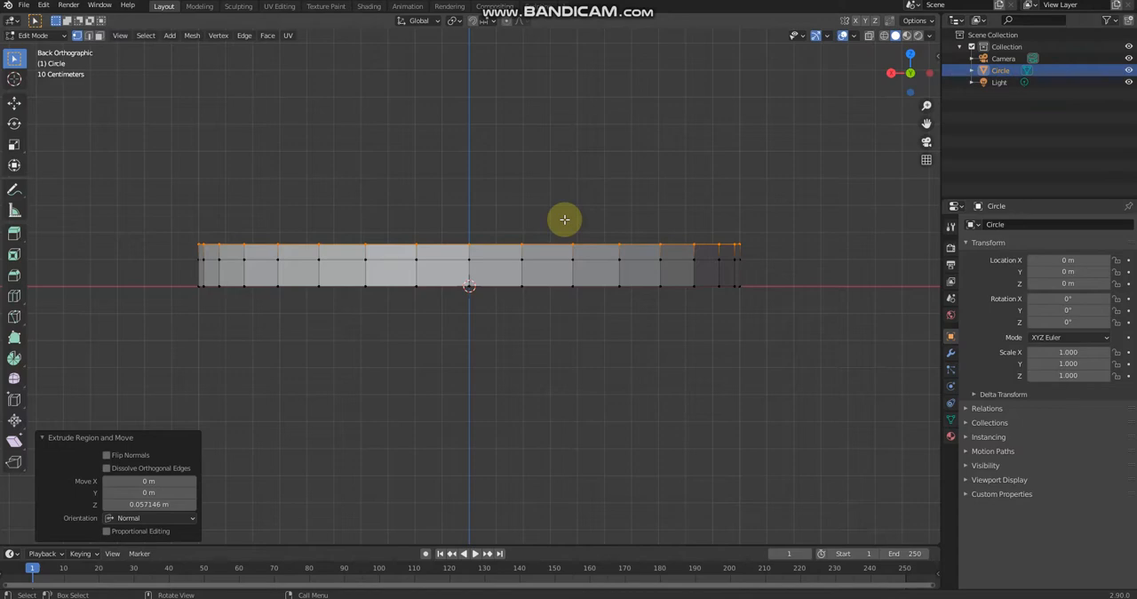
Step: Scale the extruded top of the ring wall outward to about 1.46 times
key(s)
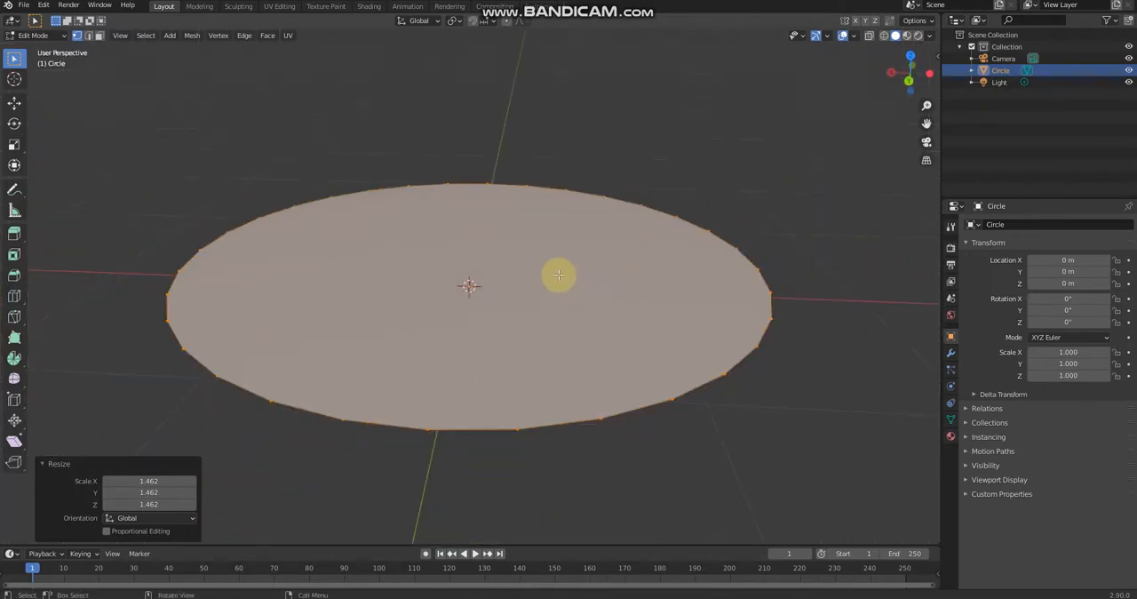
mouse_move(540, 270)
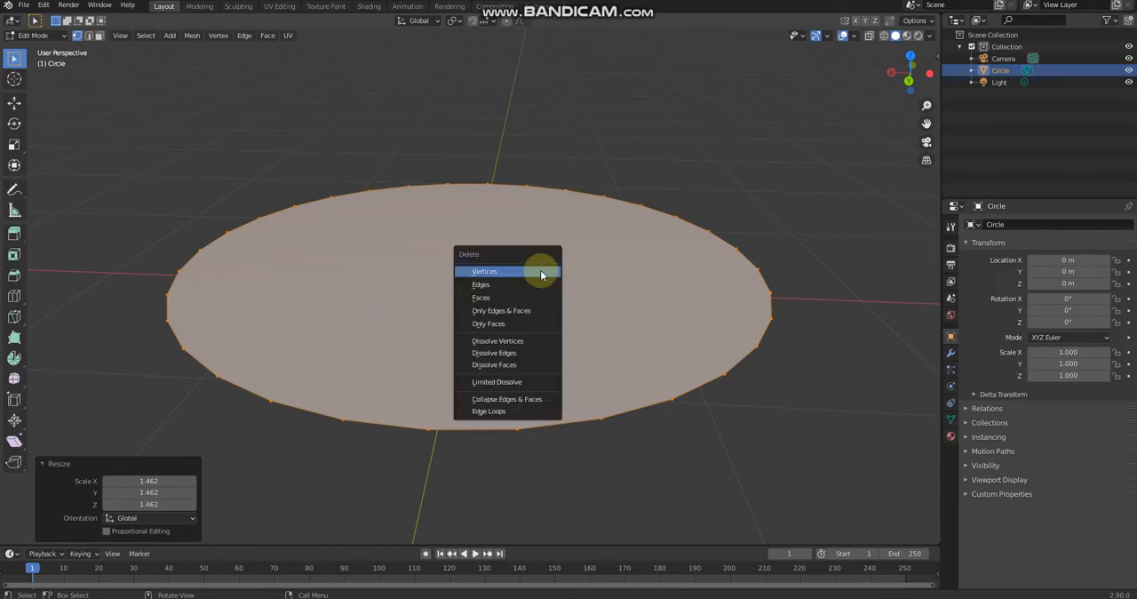
mouse_move(523, 297)
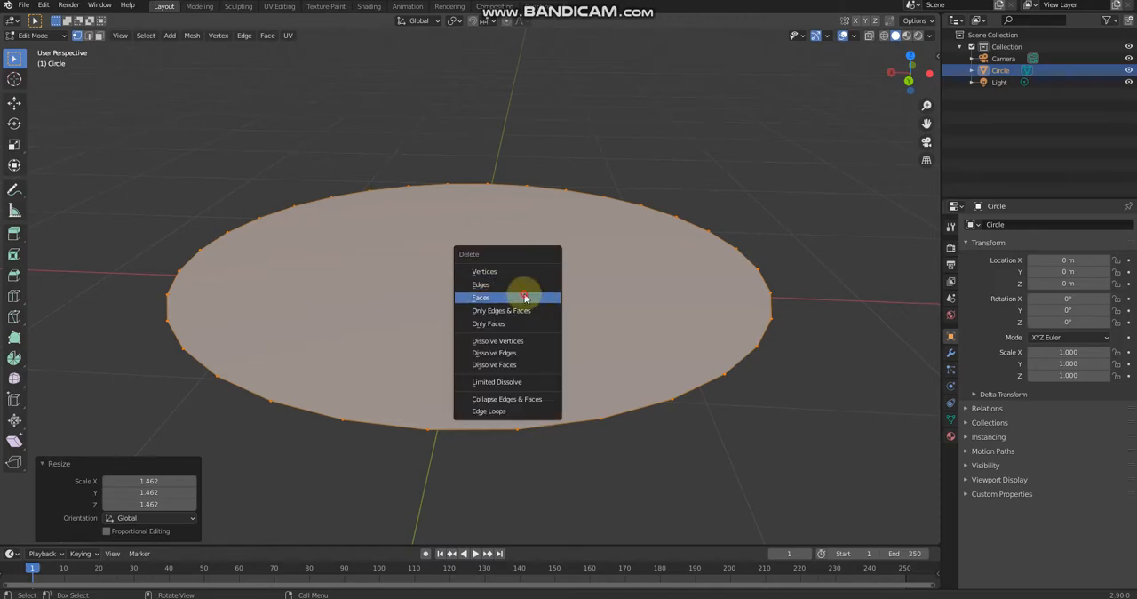
Step: Delete the enlarged top face, leaving only the flared outer rim edges
click(481, 297)
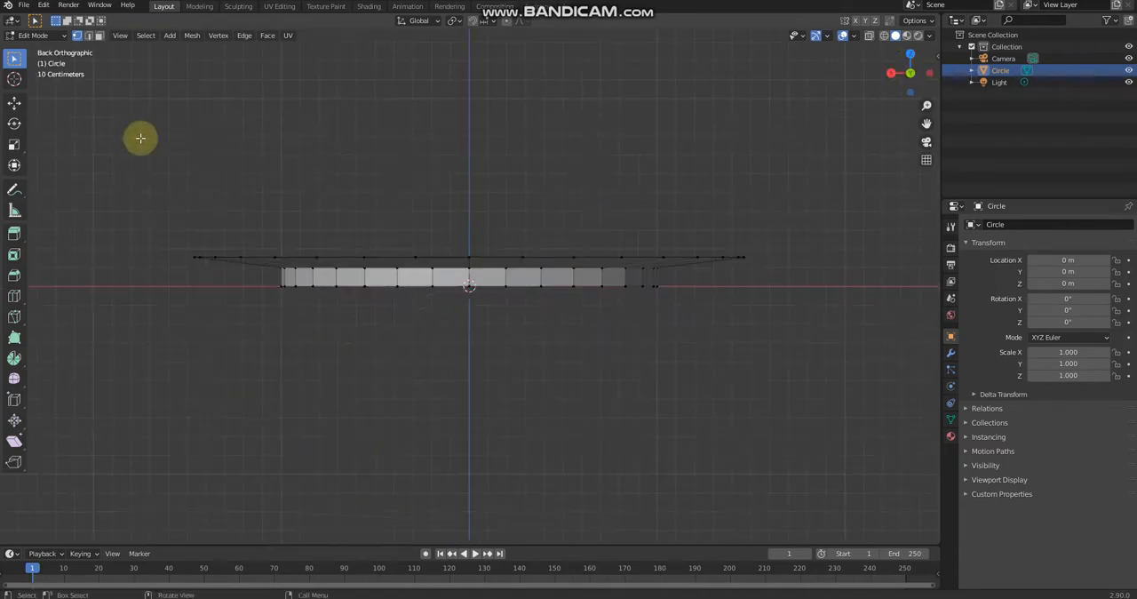
mouse_move(261, 280)
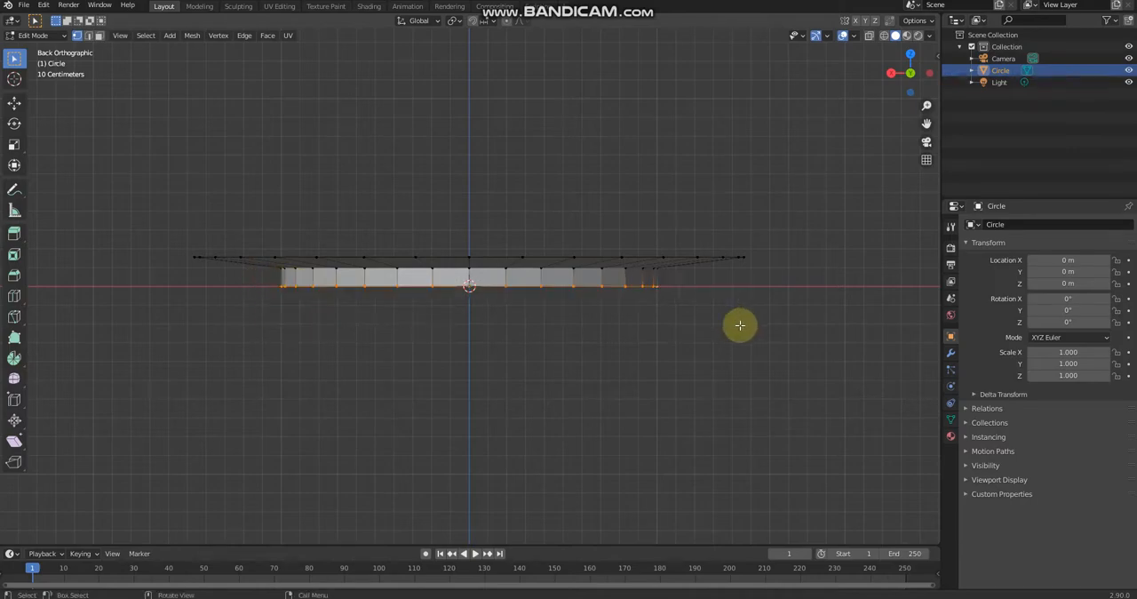
Step: Scale the base's bottom vertices inward from side view into a tapered underside
drag(739, 325, 696, 197)
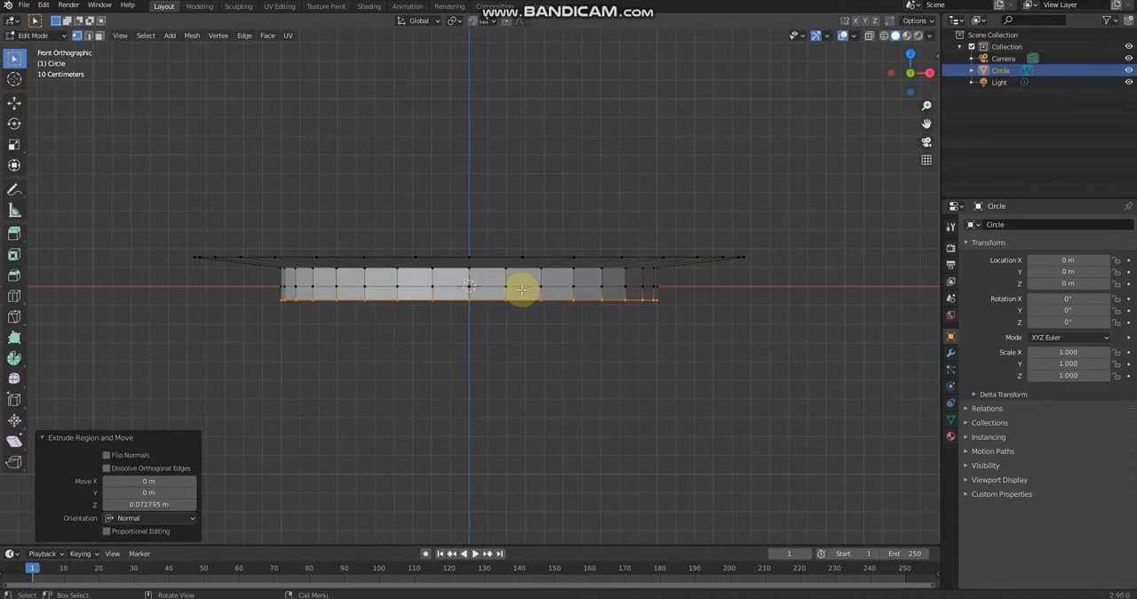
key(s)
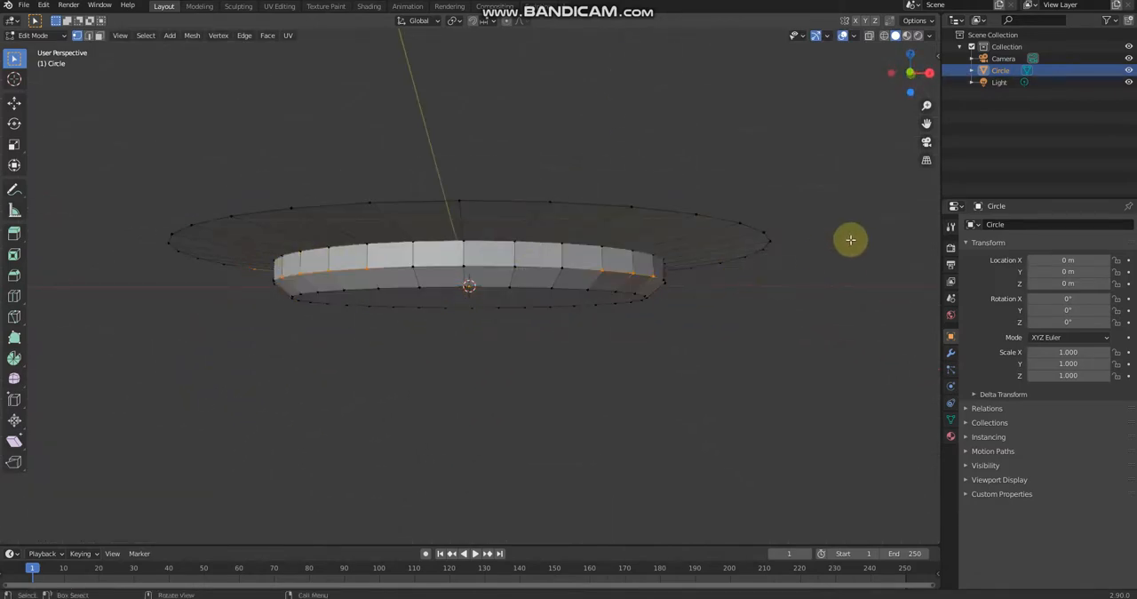
key(KP_1)
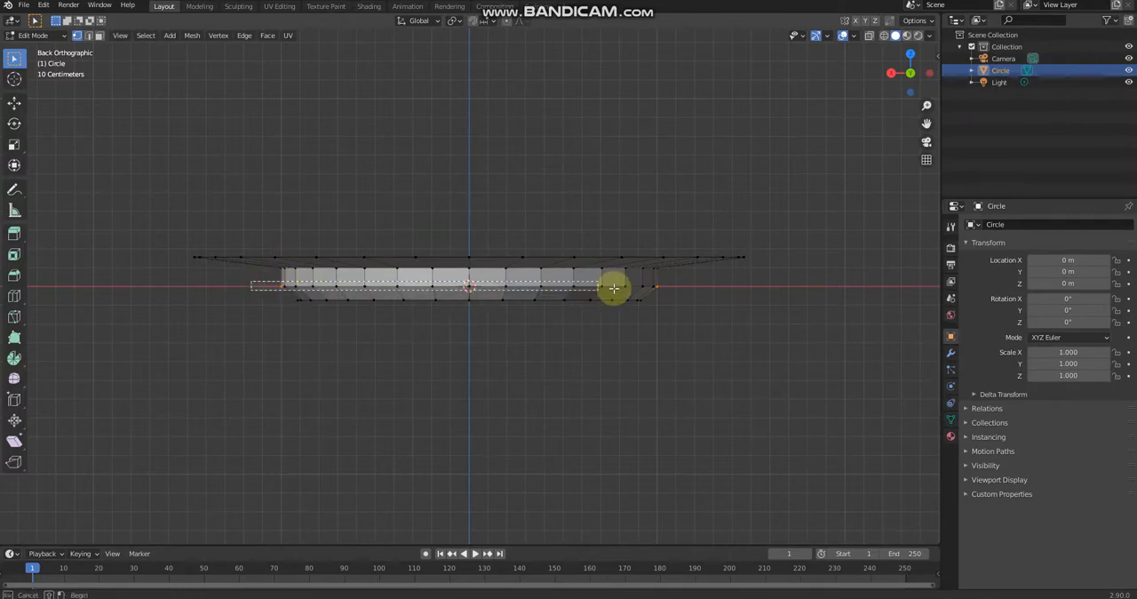
drag(615, 288, 632, 300)
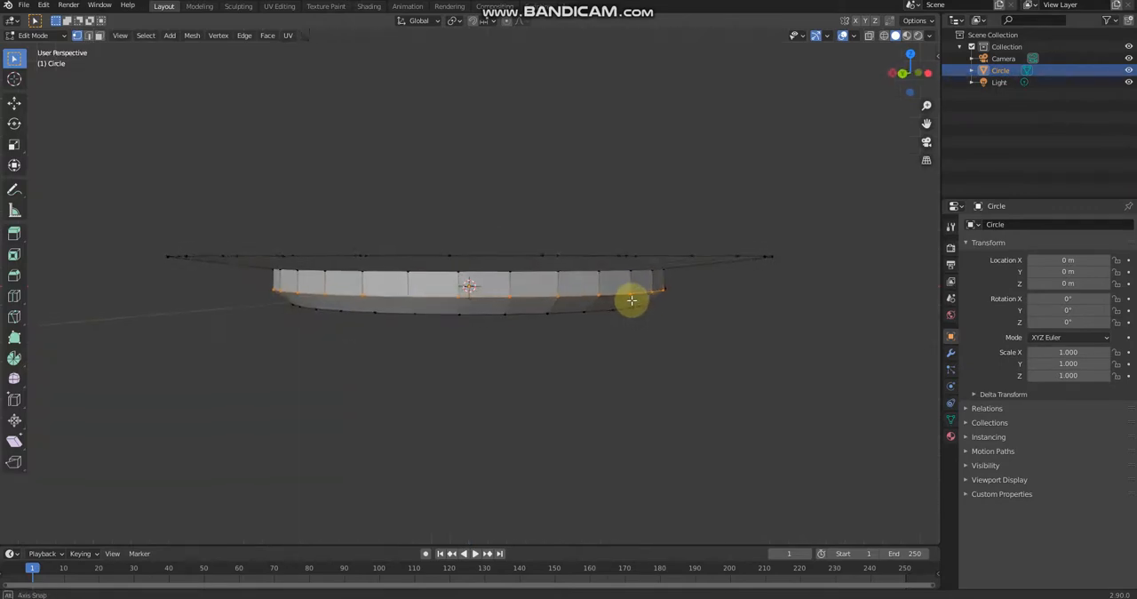
key(s)
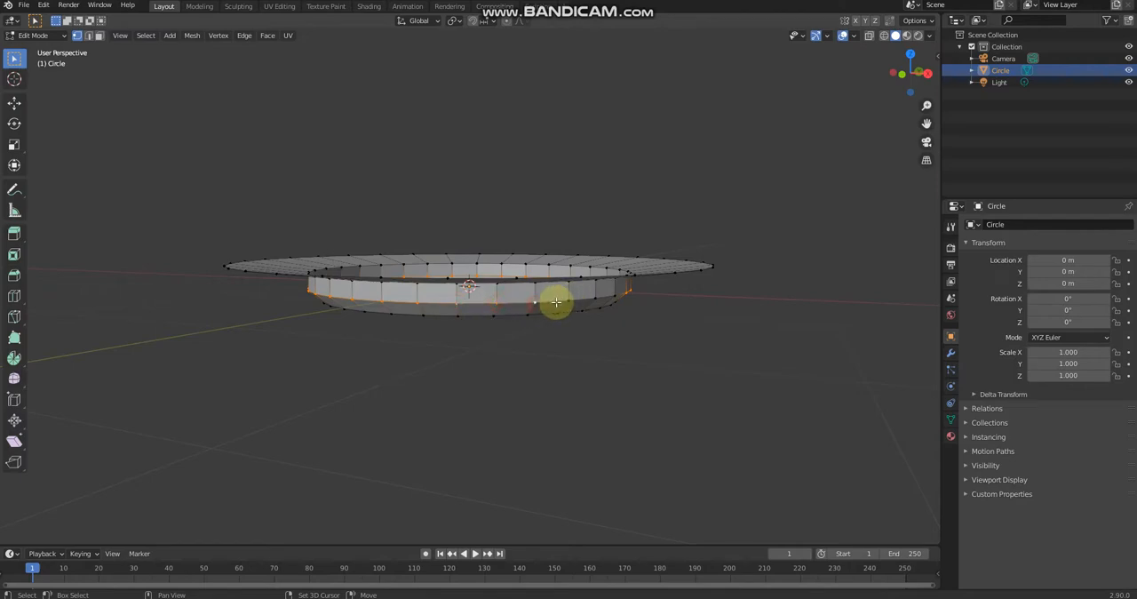
mouse_move(646, 304)
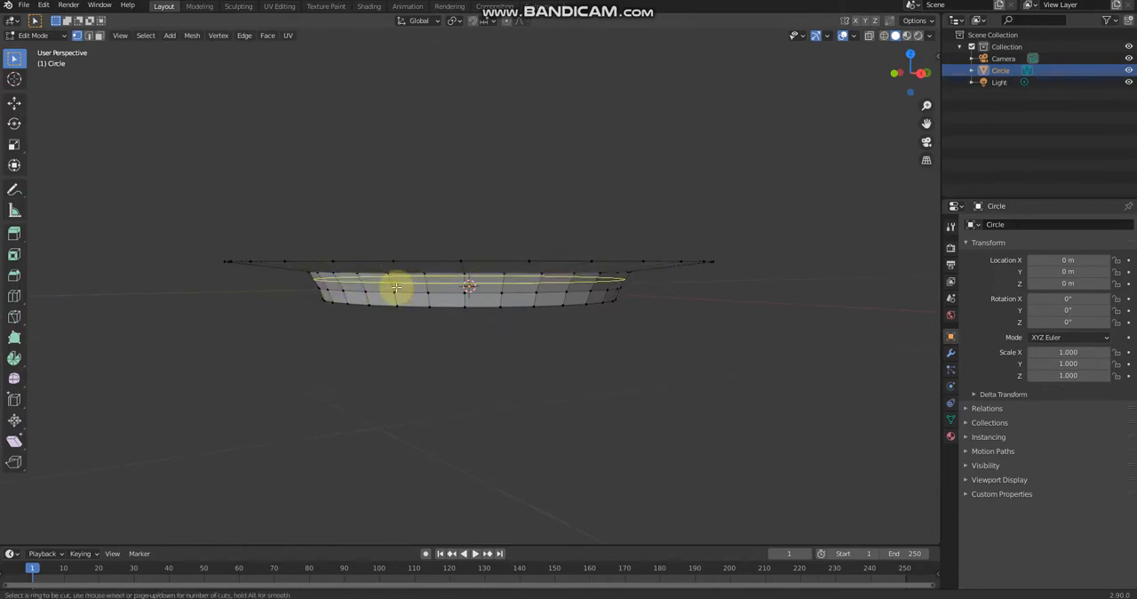
Step: Add an edge loop on the wall and scale the floor face into an inner step
click(394, 286)
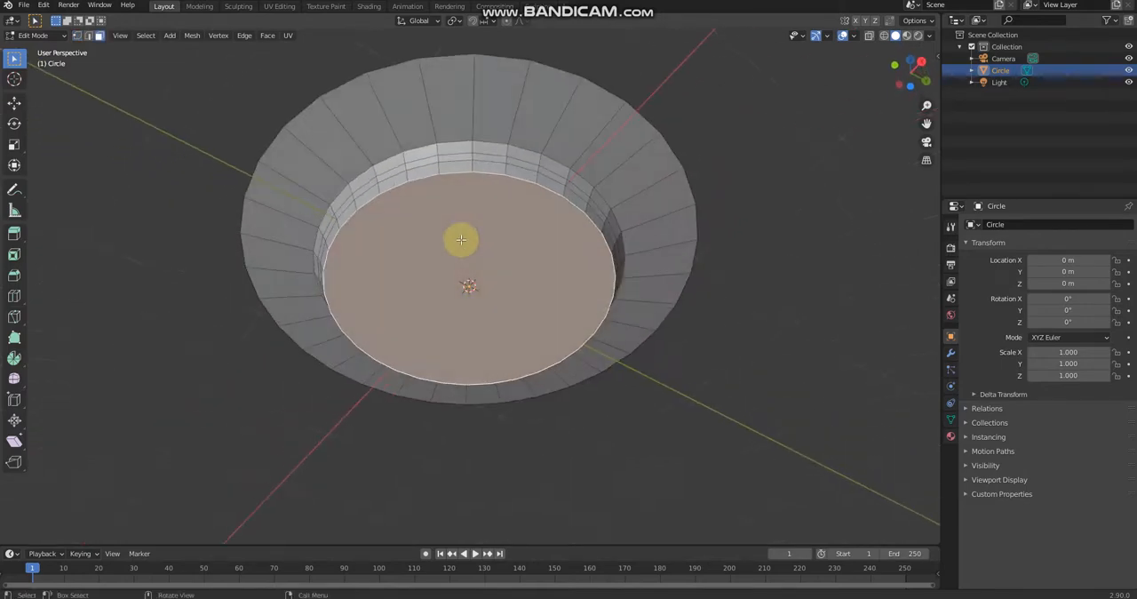
key(s)
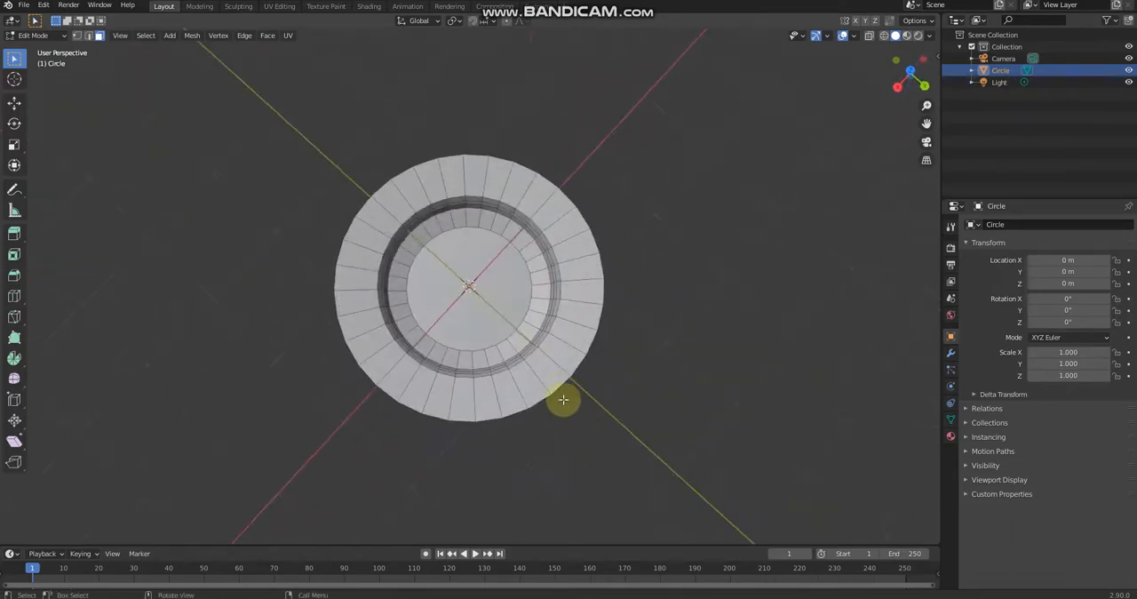
drag(565, 399, 556, 285)
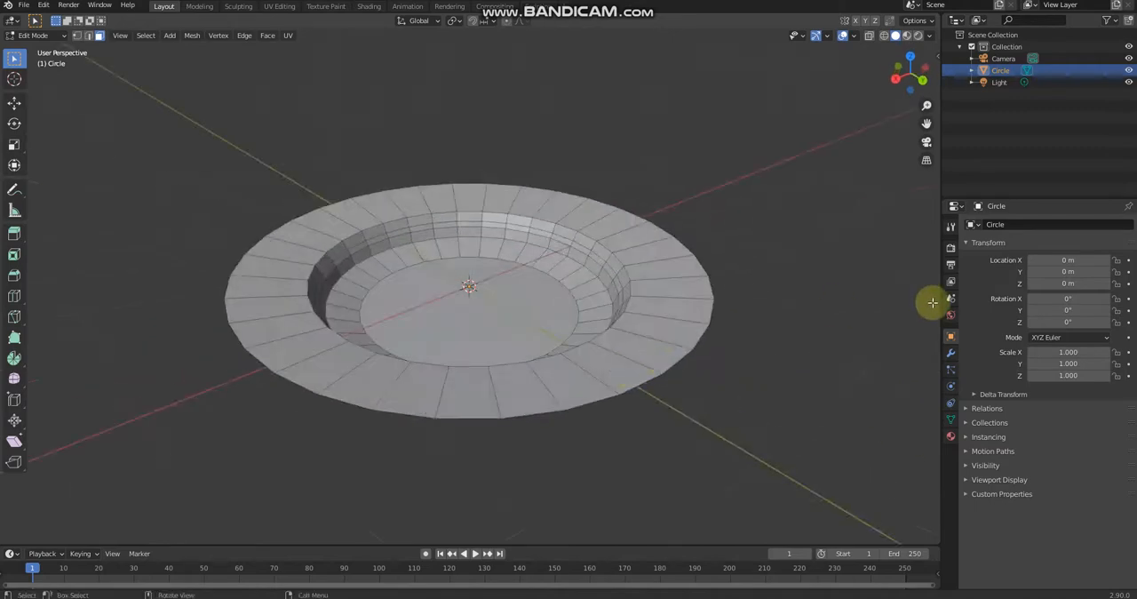
Step: Add a Subdivision Surface modifier with Levels Viewport 2 and show its Advanced settings
click(948, 280)
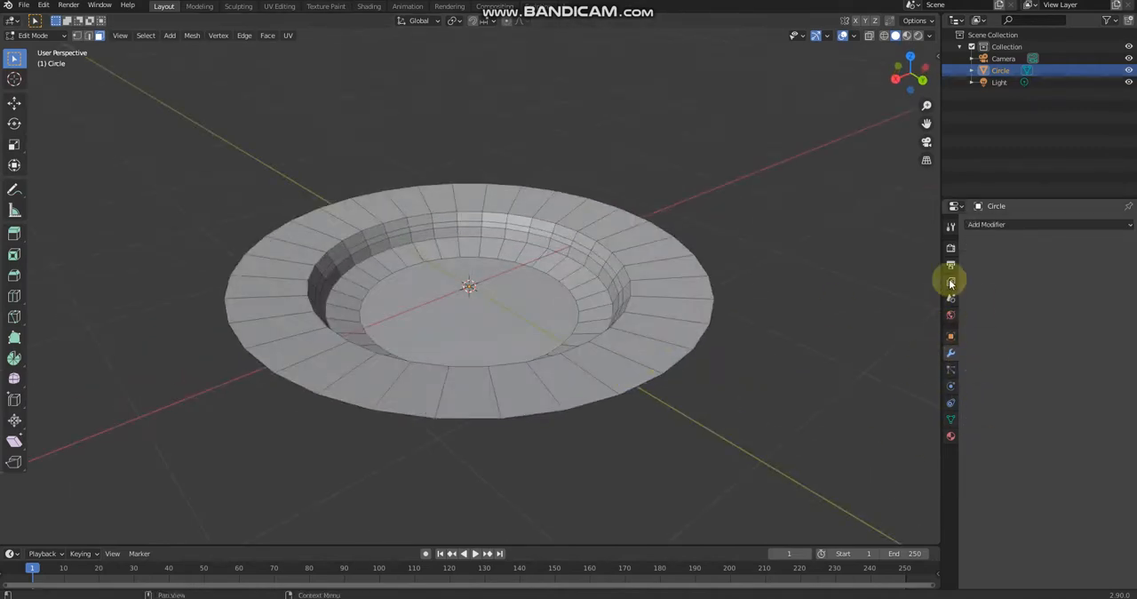
mouse_move(1002, 235)
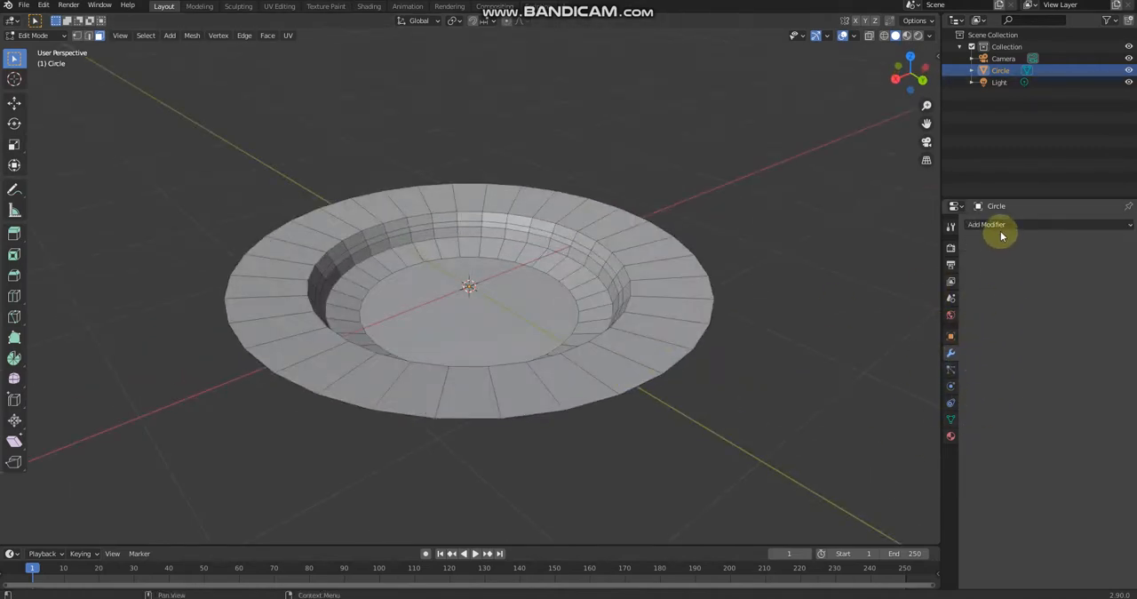
mouse_move(1002, 226)
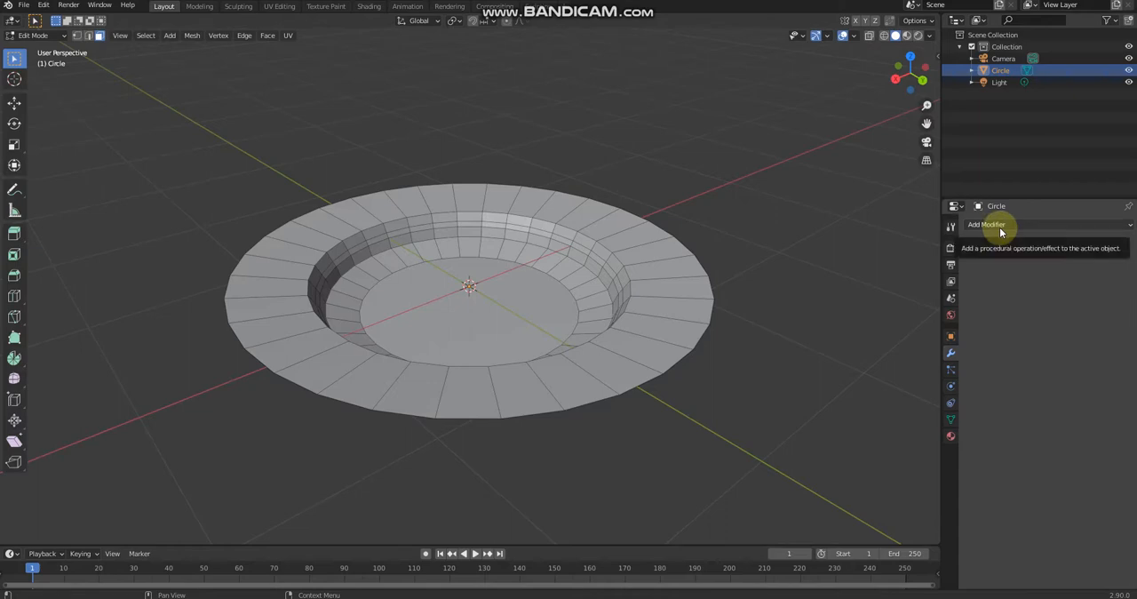
click(991, 225)
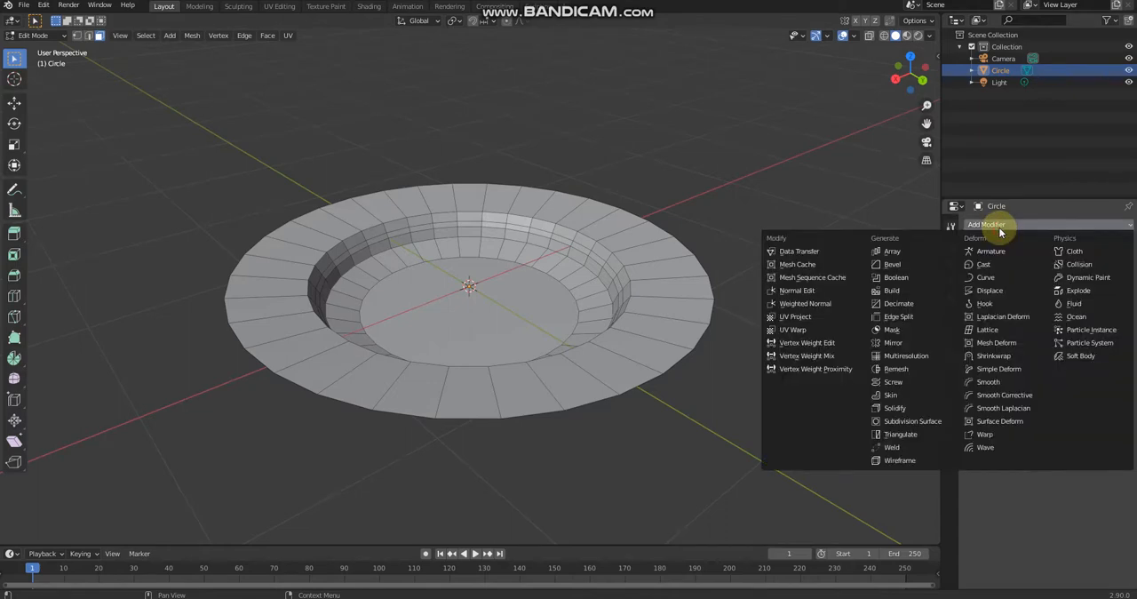
mouse_move(893, 408)
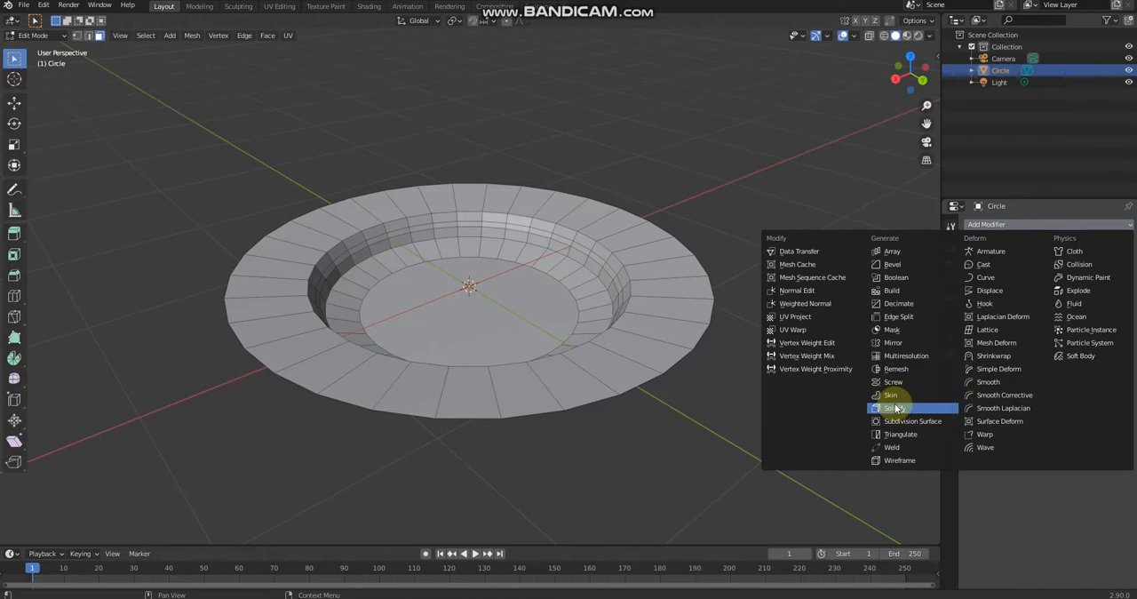
click(913, 419)
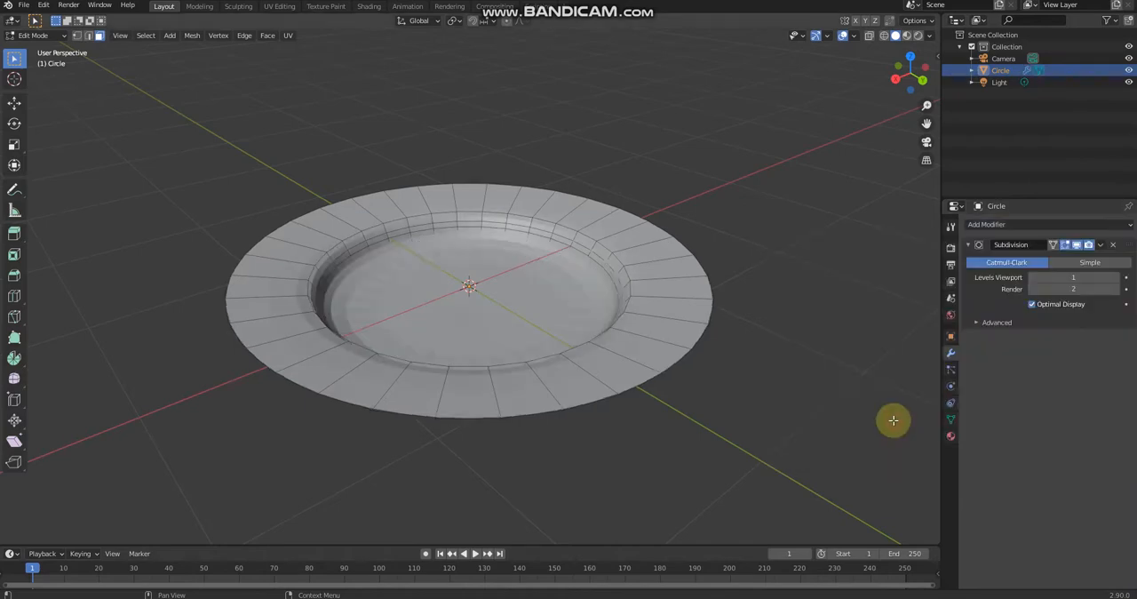
drag(893, 420, 619, 319)
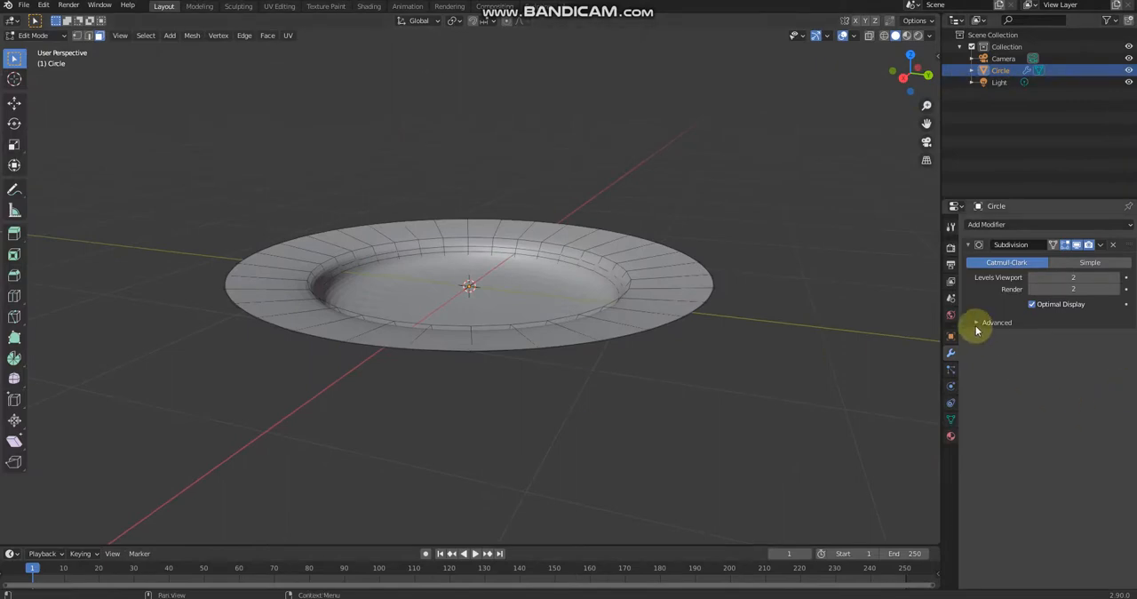
click(981, 321)
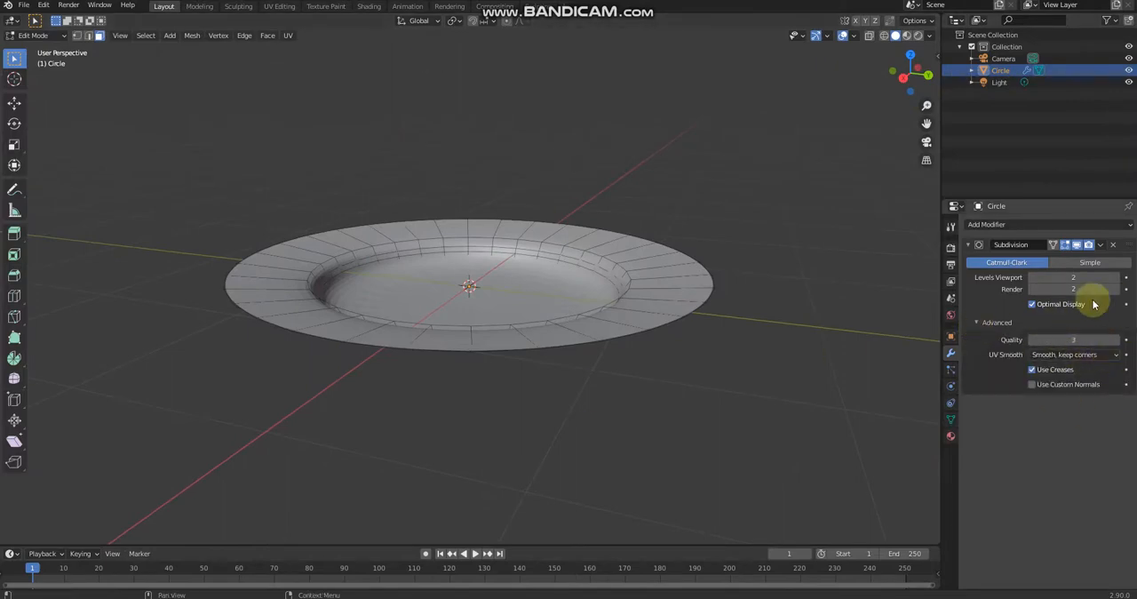
mouse_move(1065, 353)
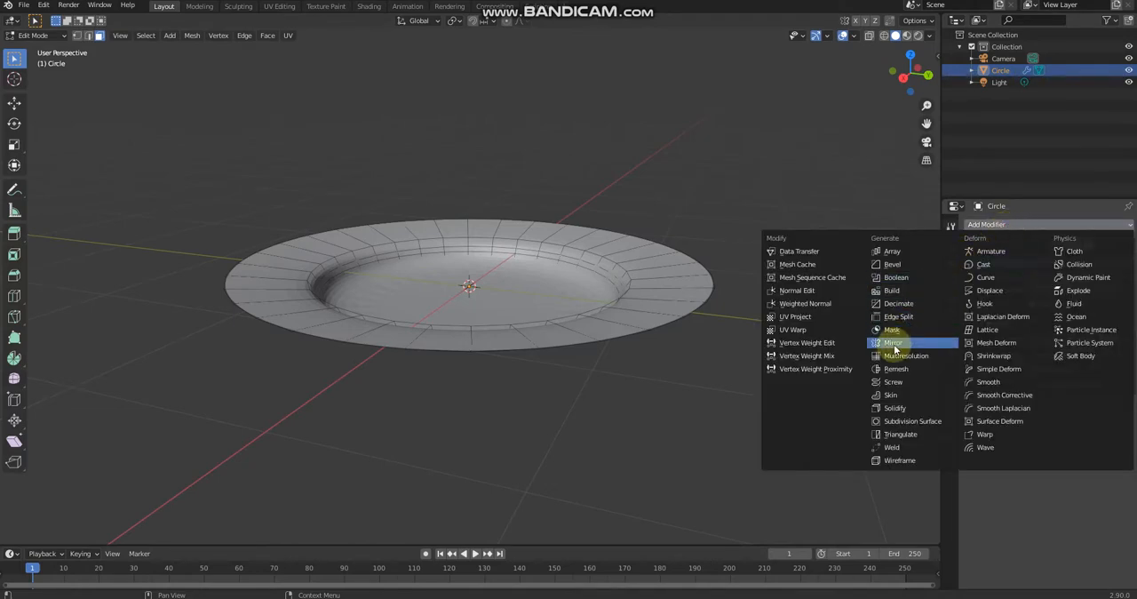
mouse_move(902, 408)
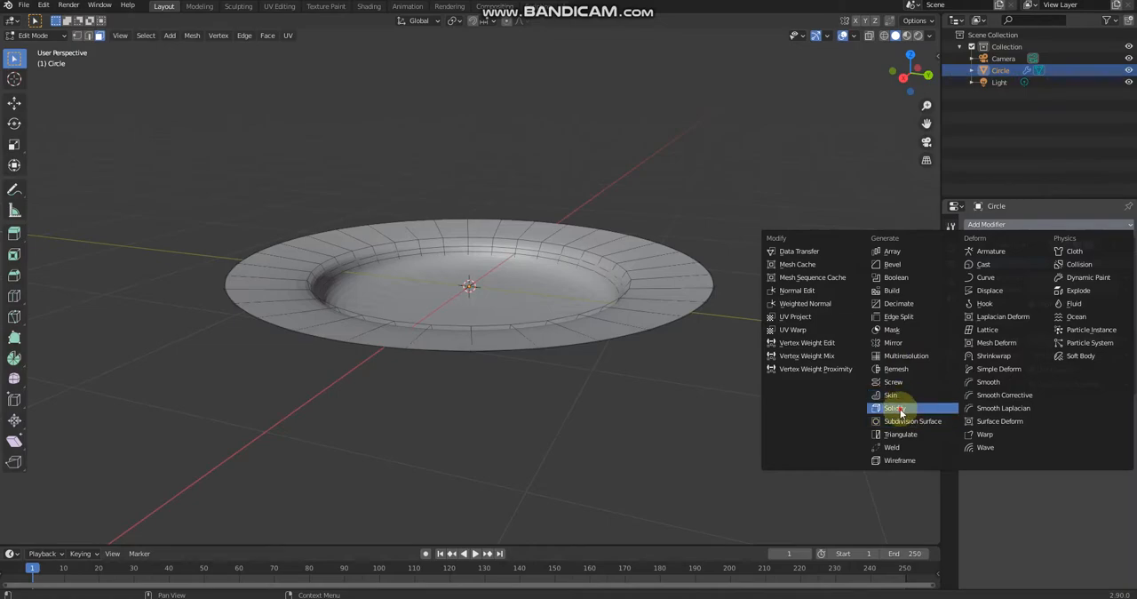
Step: Add a Solidify modifier for 0.01 m thickness and orbit to inspect the plate
click(888, 406)
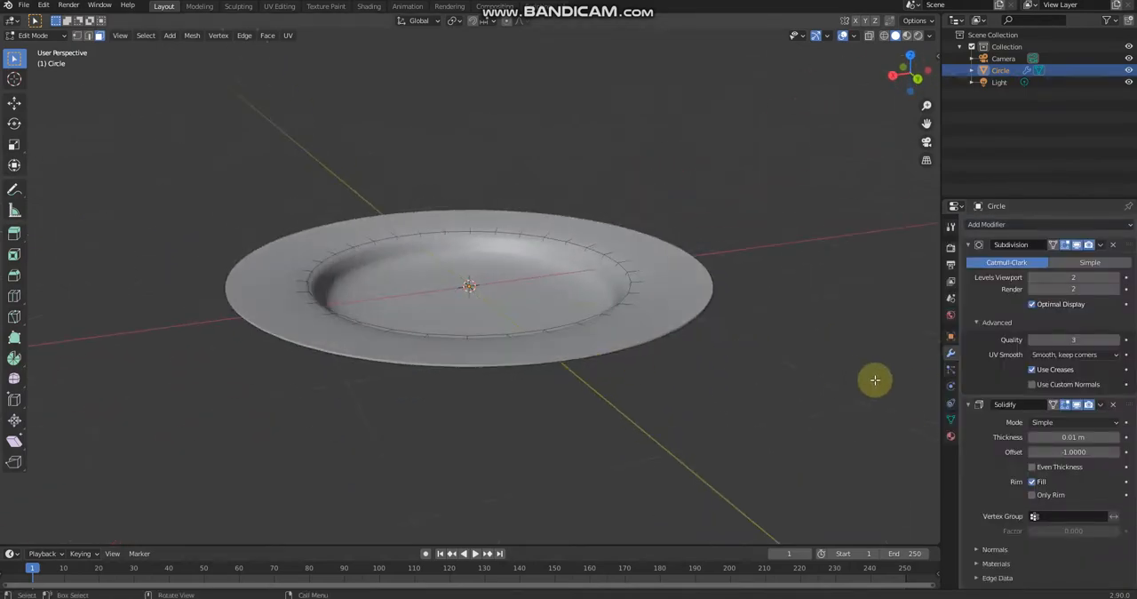
drag(874, 378, 534, 333)
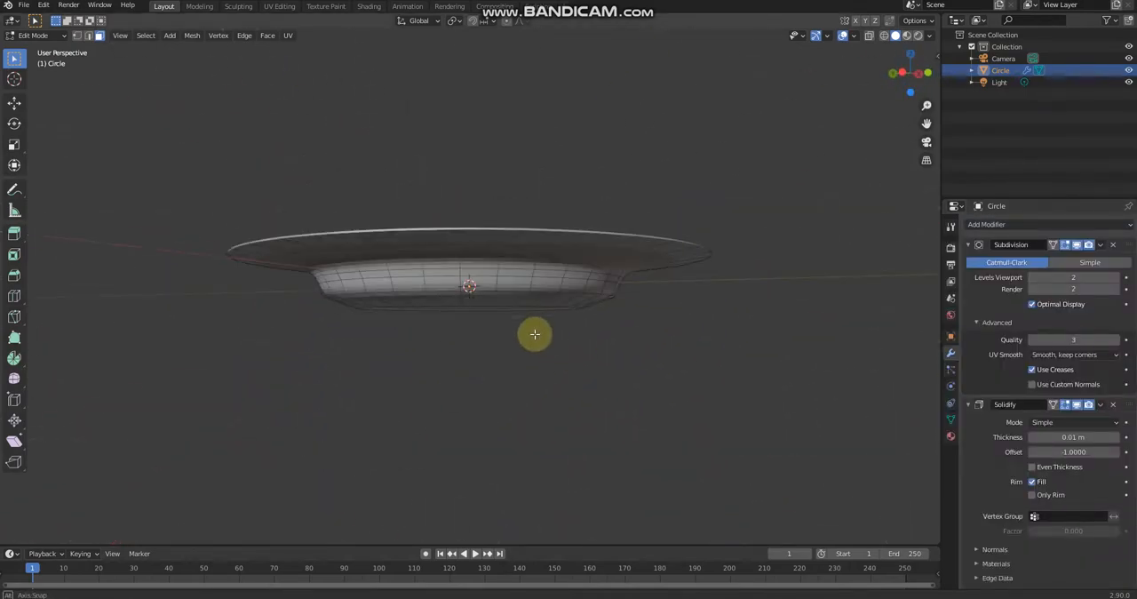
drag(534, 333, 483, 366)
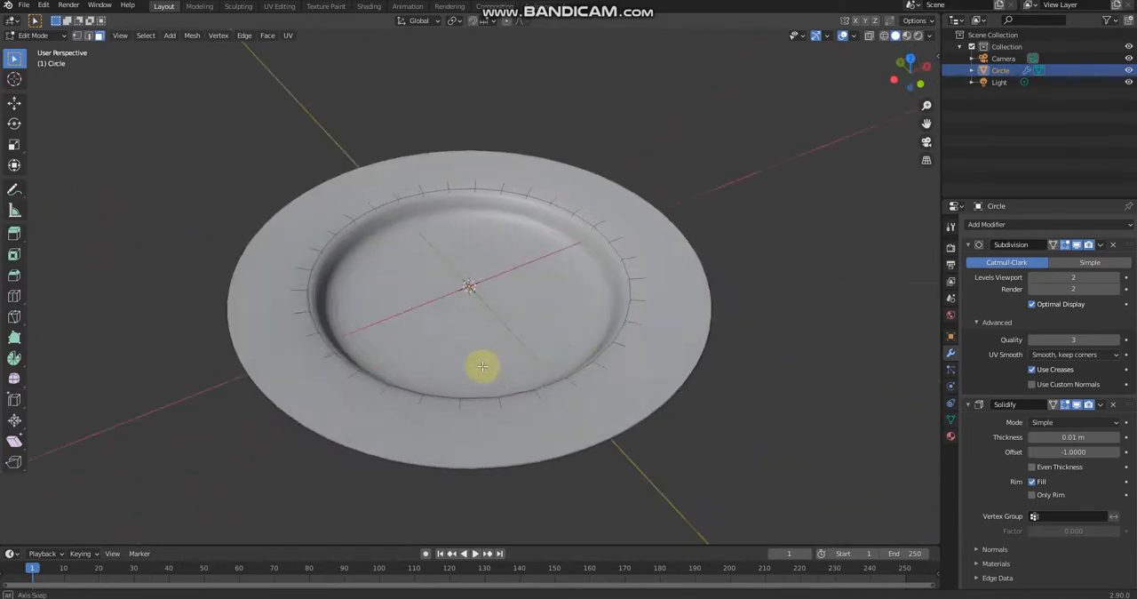
drag(483, 366, 508, 435)
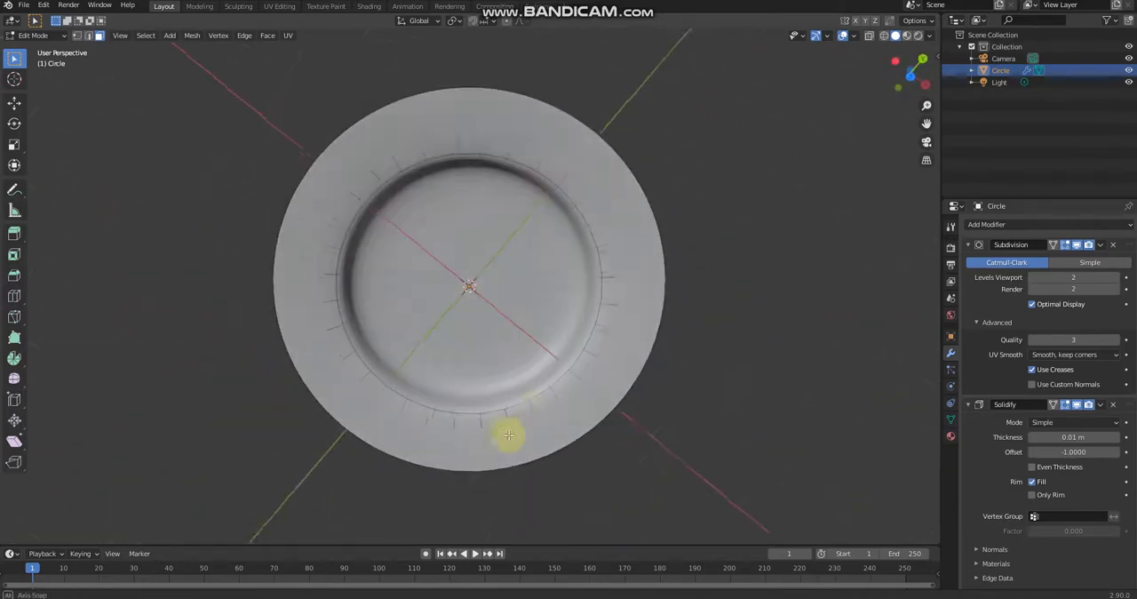
drag(508, 435, 787, 217)
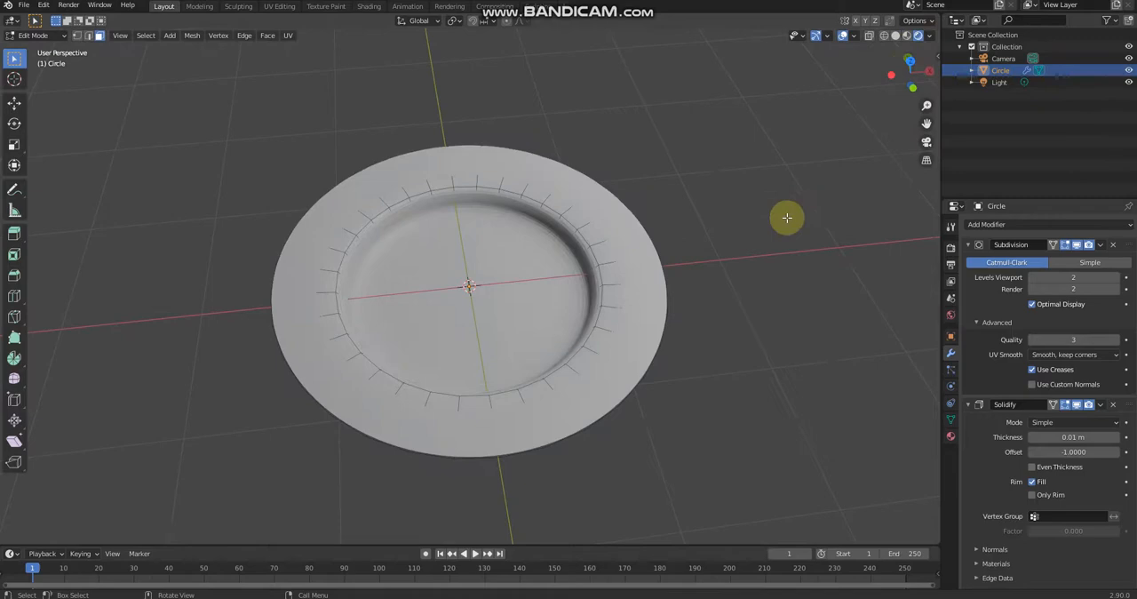
drag(785, 217, 646, 202)
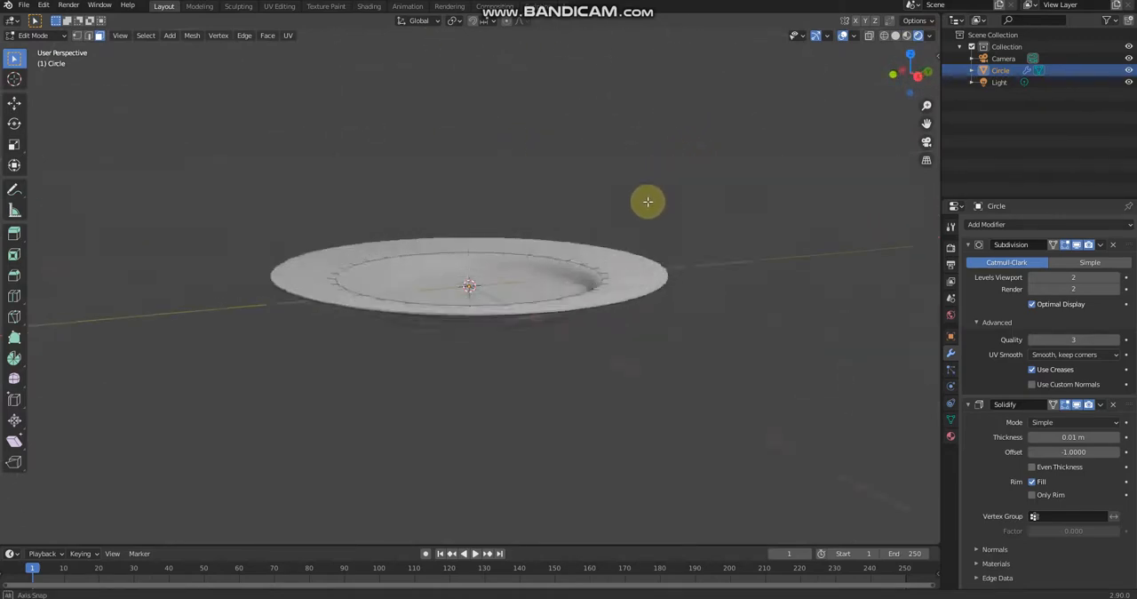
drag(646, 202, 720, 171)
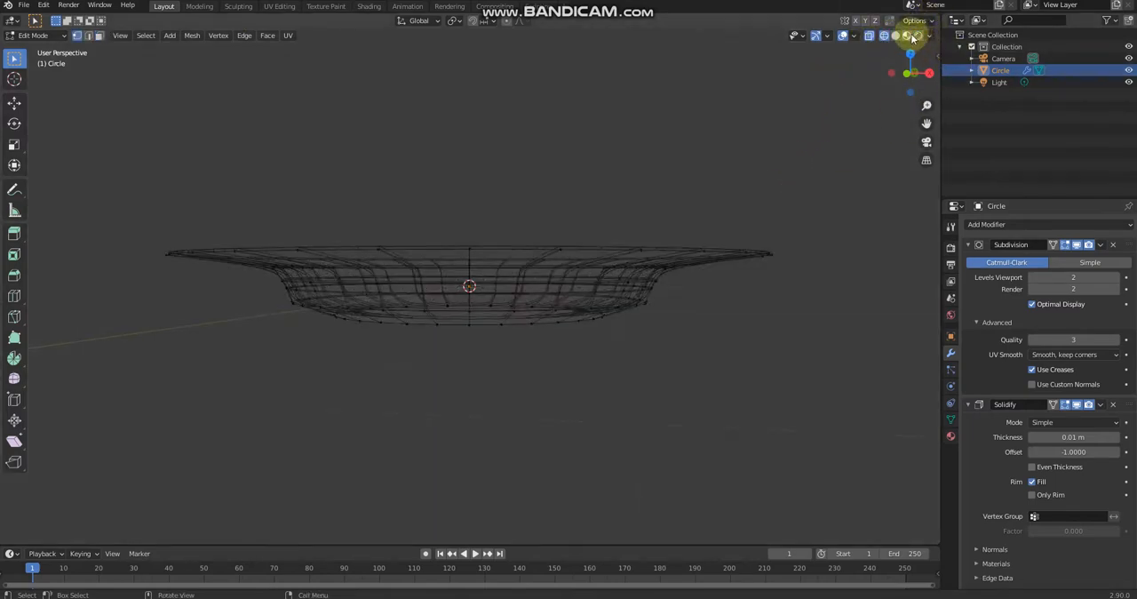
Step: With X-ray on, move the underside vertices into a base ring and leave Edit Mode
click(909, 35)
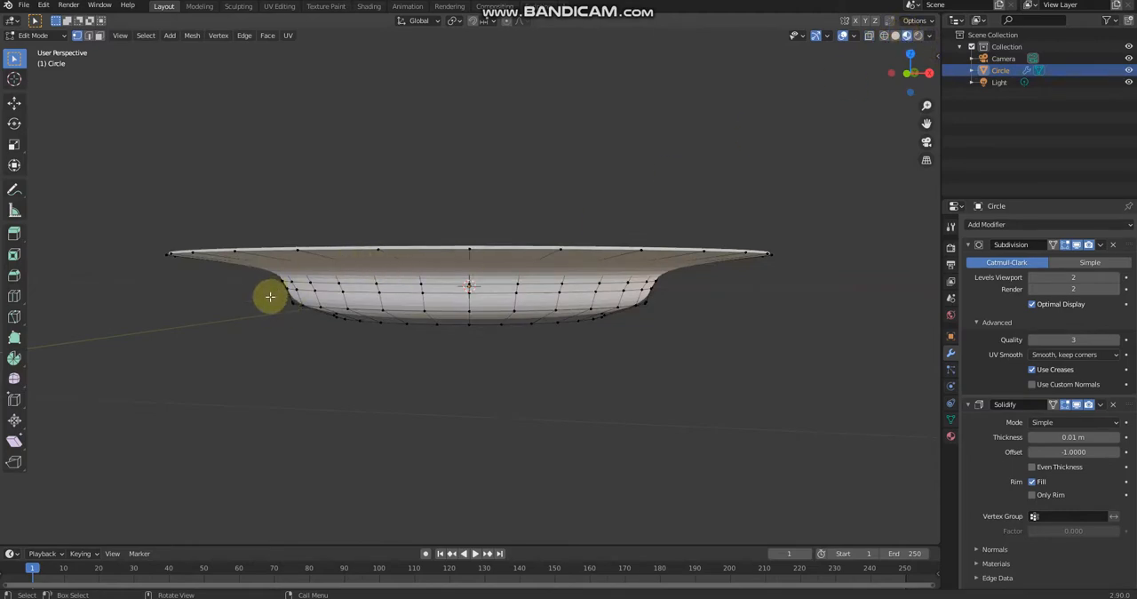
drag(270, 293, 689, 352)
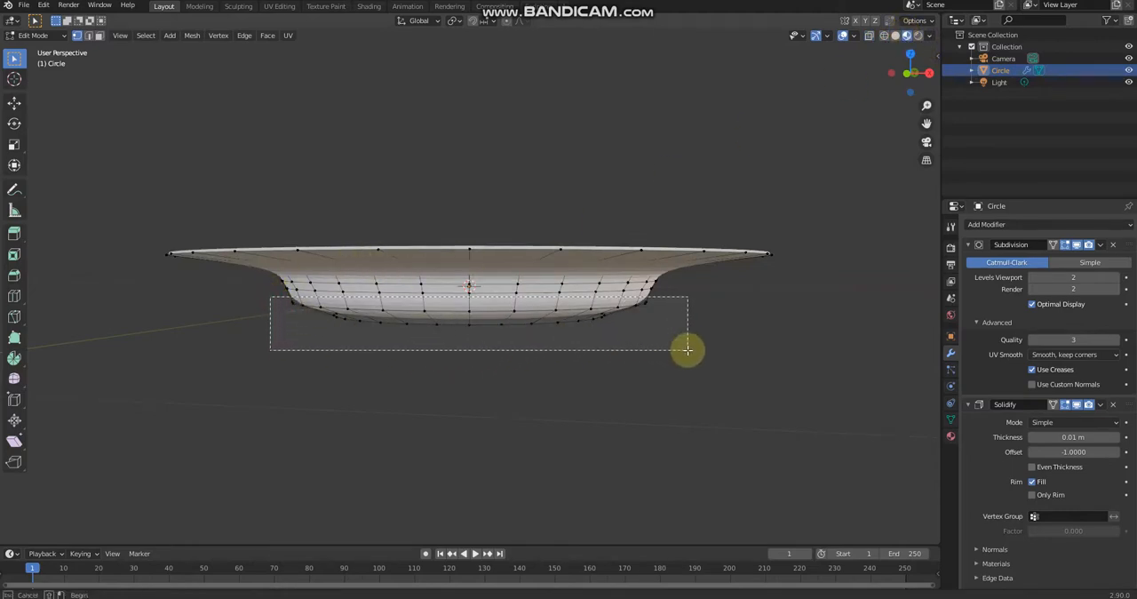
drag(689, 352, 469, 330)
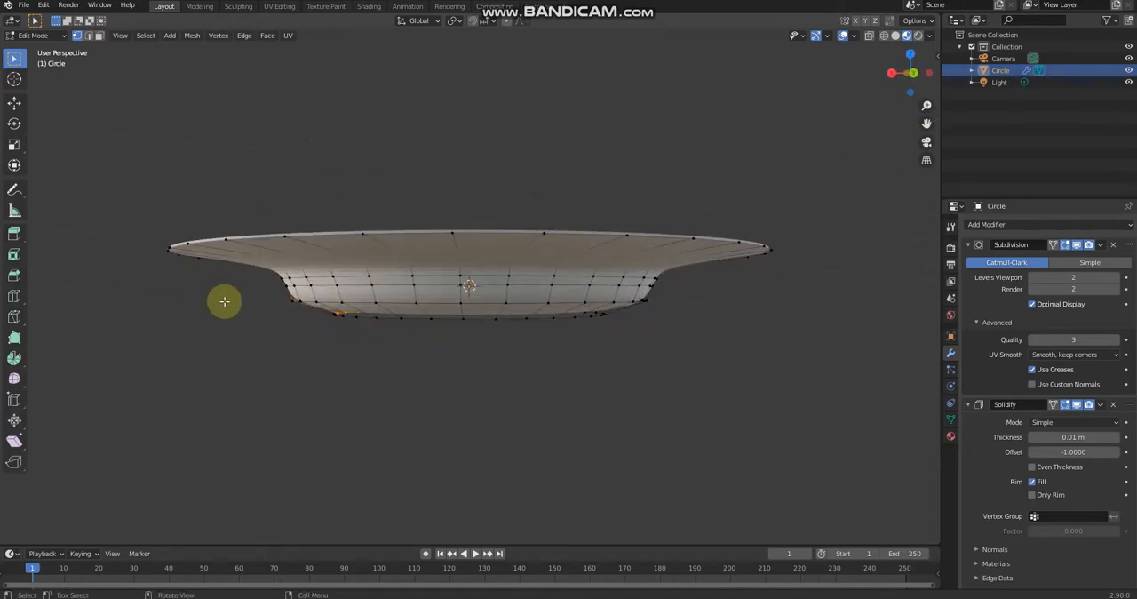
mouse_move(297, 326)
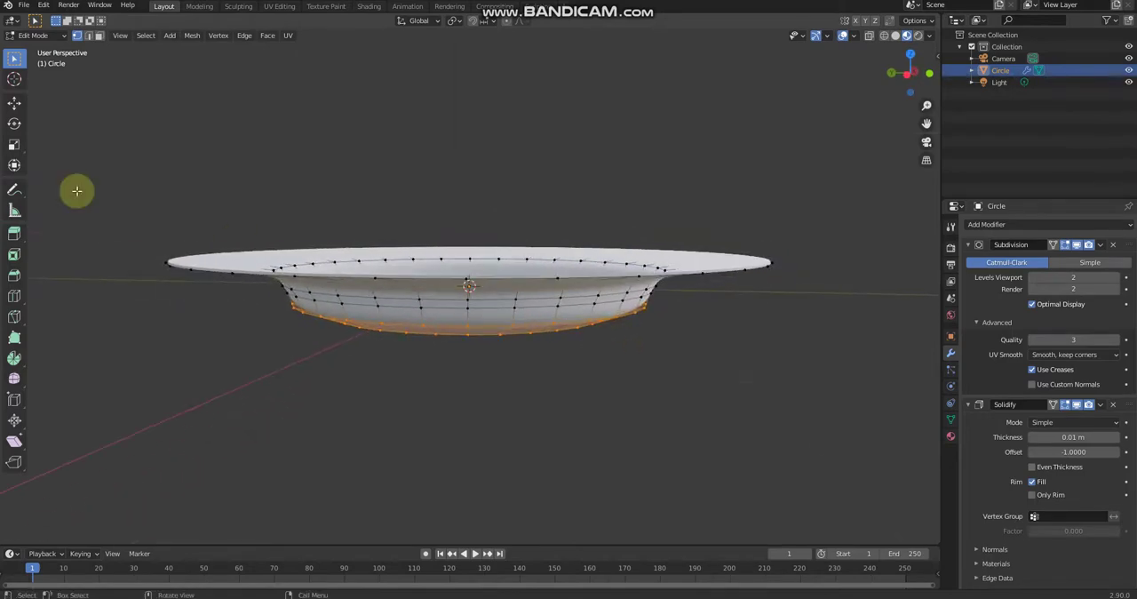
key(g)
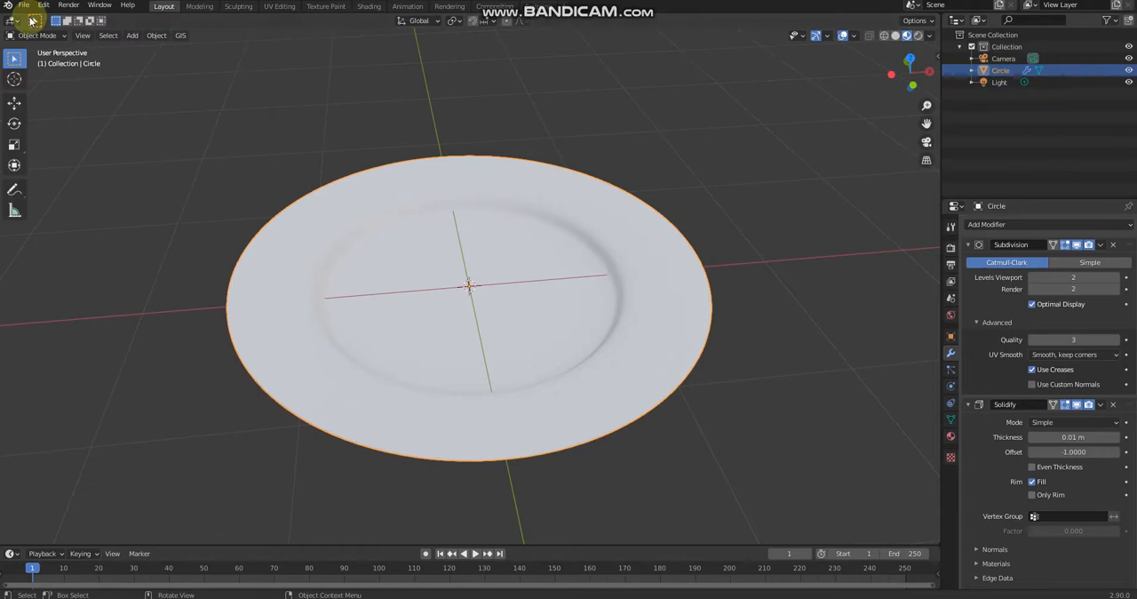
click(27, 7)
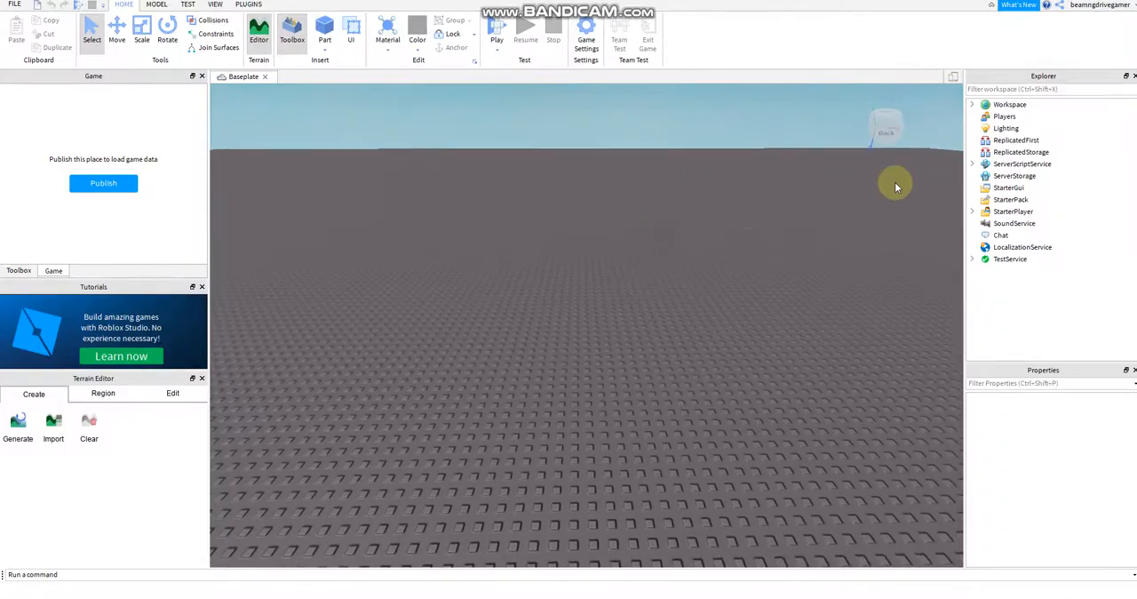
Step: Insert a new Part into the baseplate scene from the viewport context menu
right_click(557, 263)
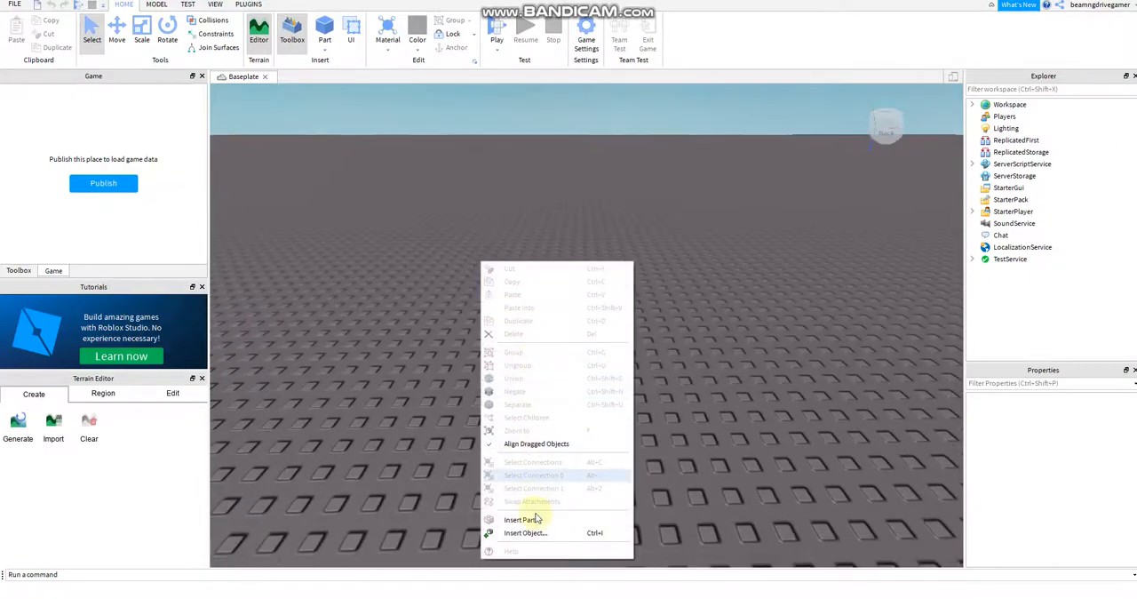
click(517, 519)
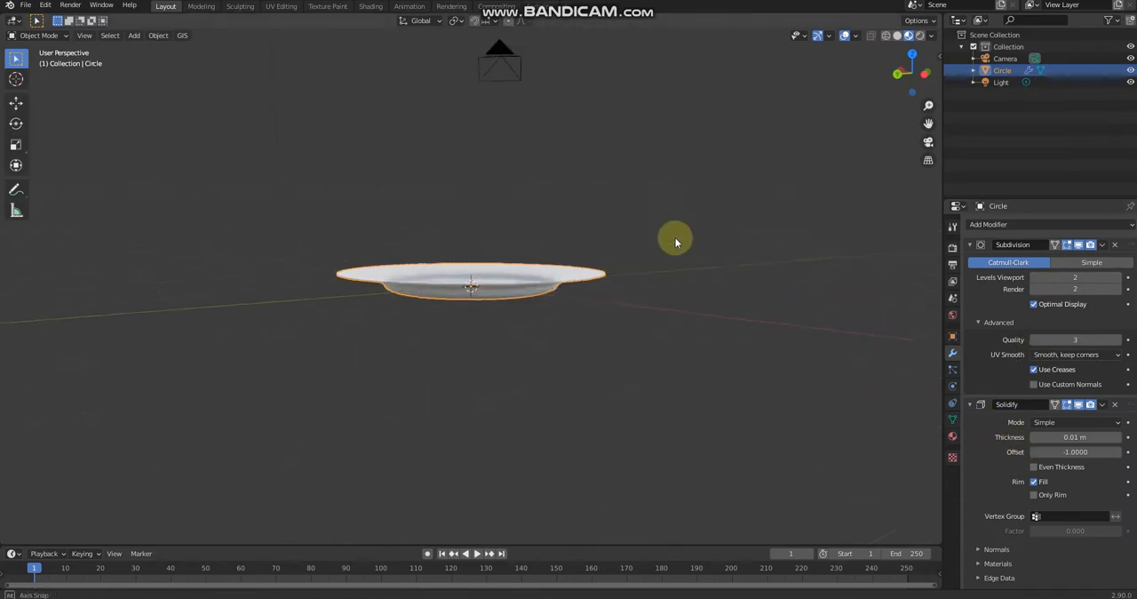
Step: Copy the Circle plate object from the Outliner context menu
click(952, 435)
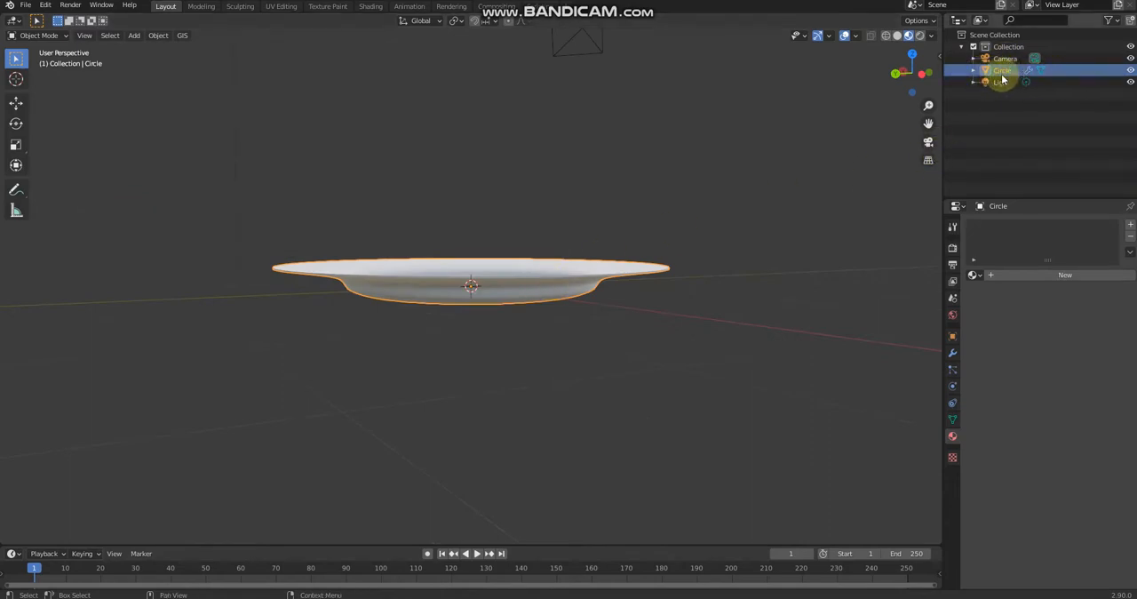
right_click(1002, 71)
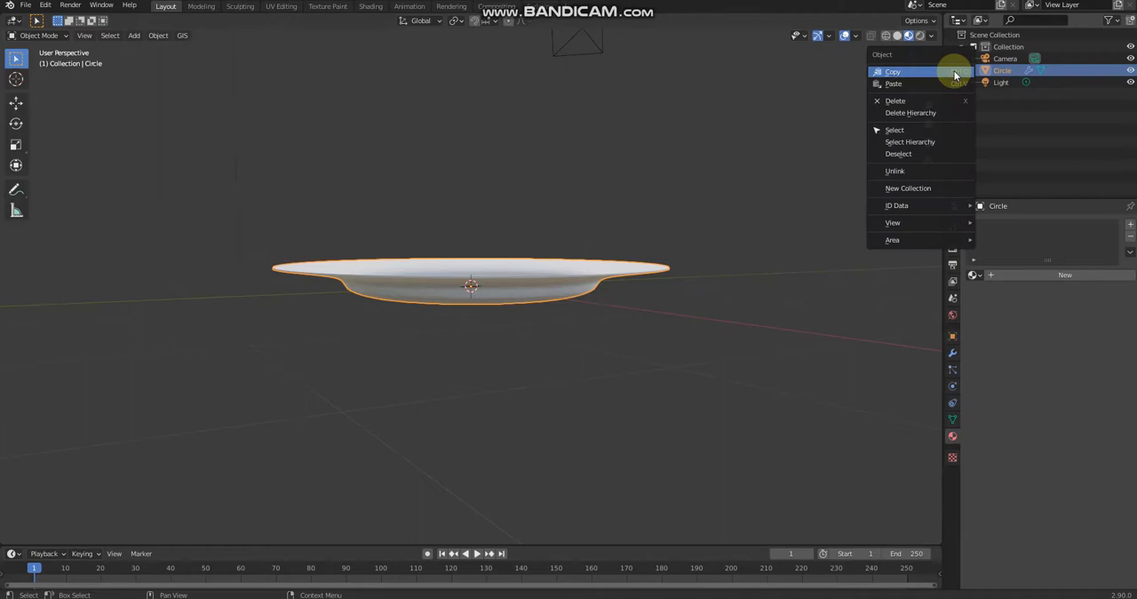
click(891, 71)
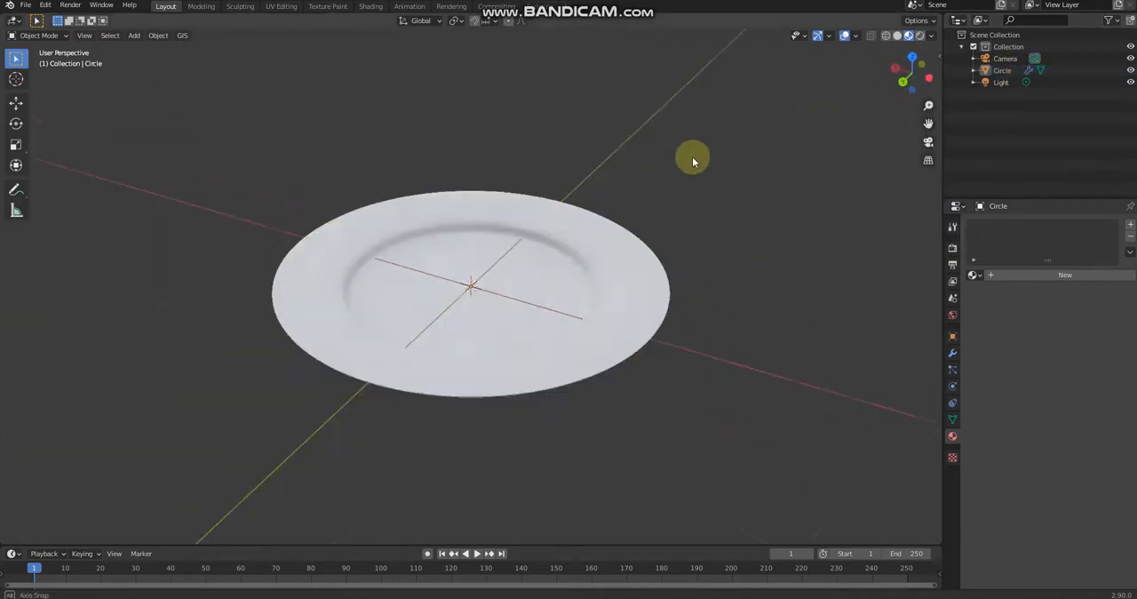
Step: Orbit the viewport to inspect the plate from above and from the side
drag(693, 160, 524, 249)
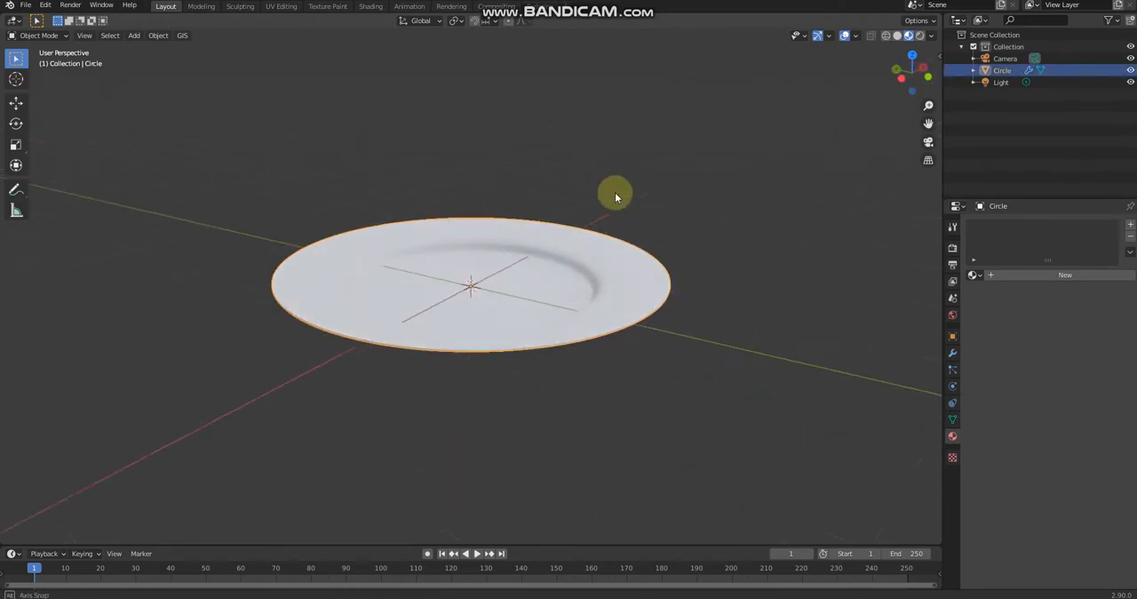
drag(614, 195, 614, 175)
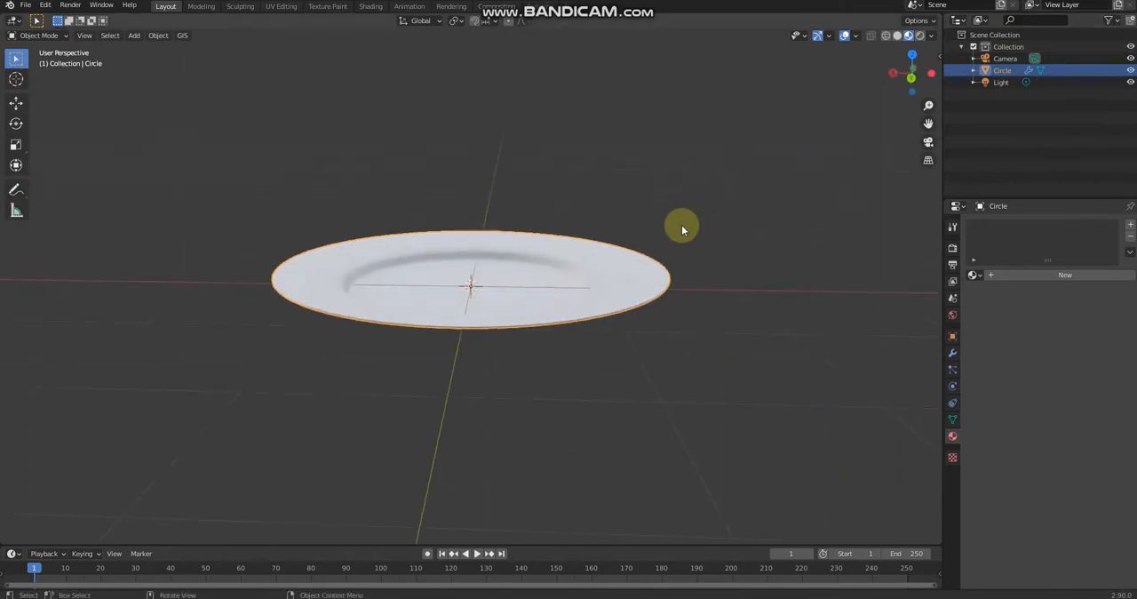
mouse_move(665, 231)
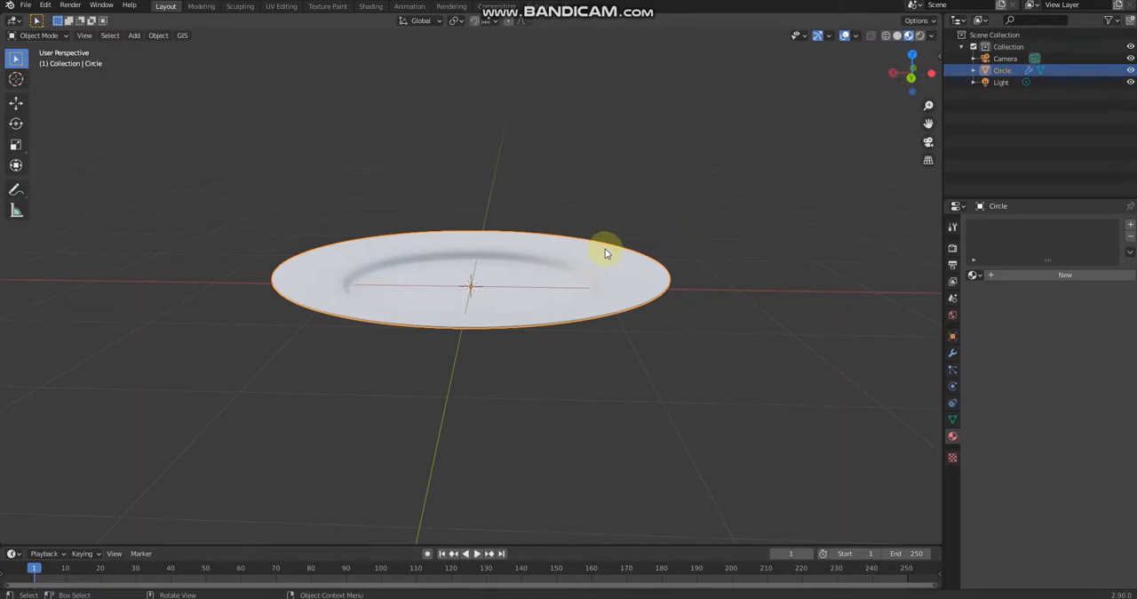
drag(604, 252, 512, 231)
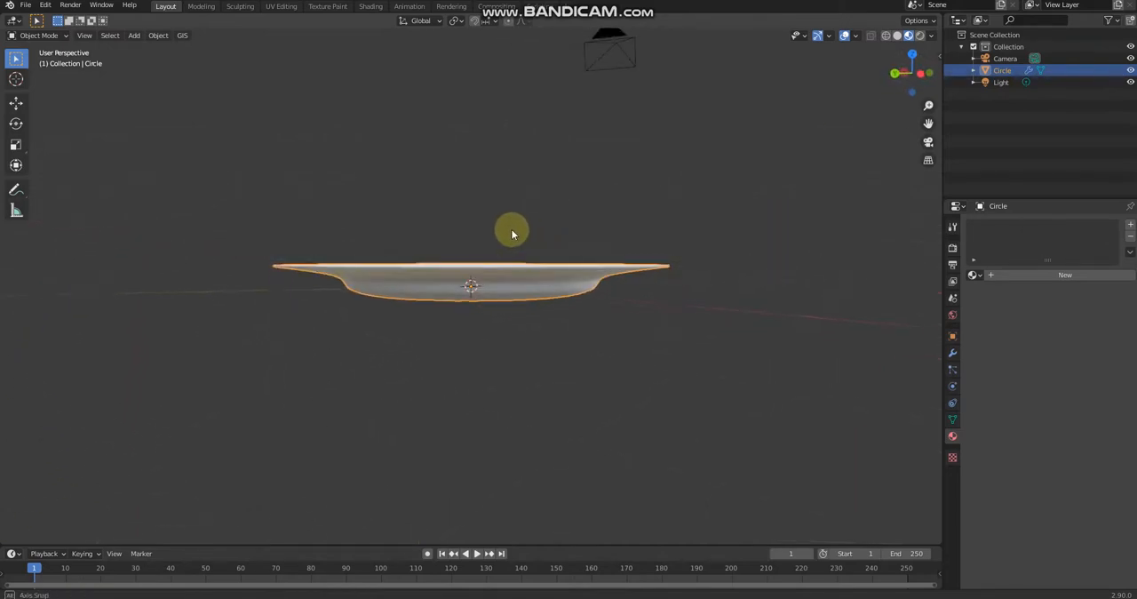